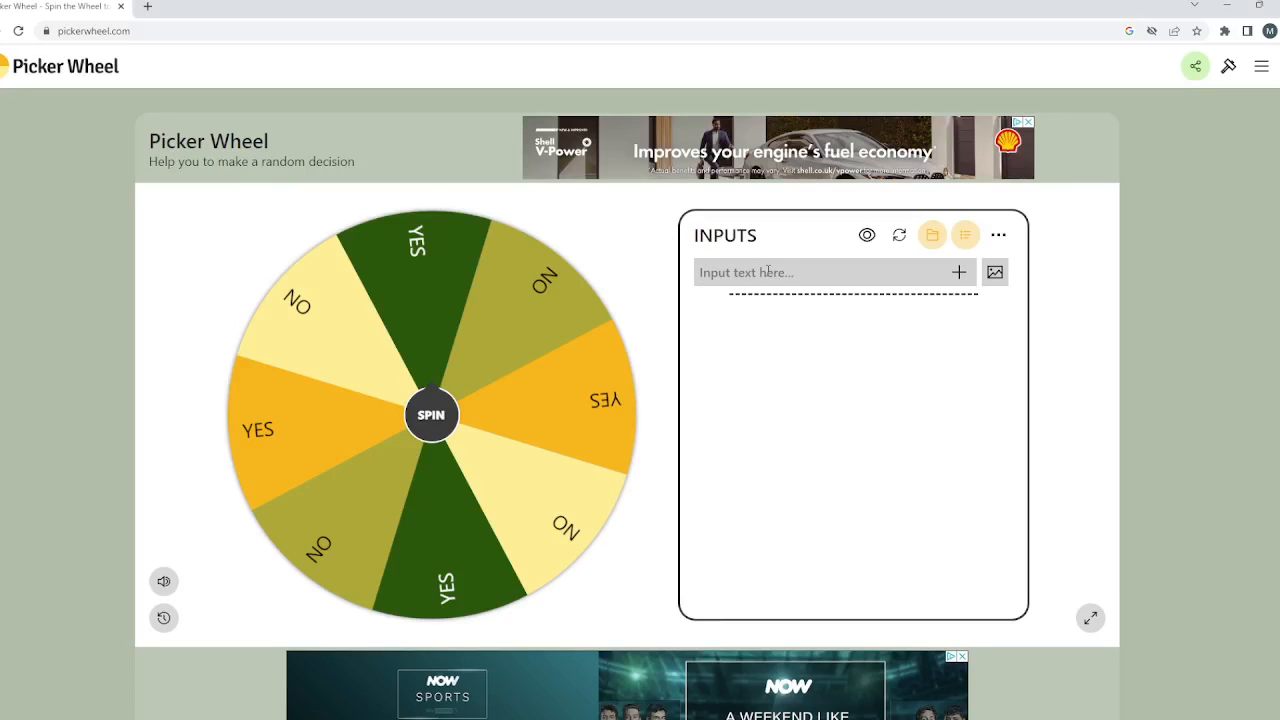
# Replace the yes/no entries with 'minecraft for 5 days' and 'roblox for 5 days'.
pyautogui.write('mi')
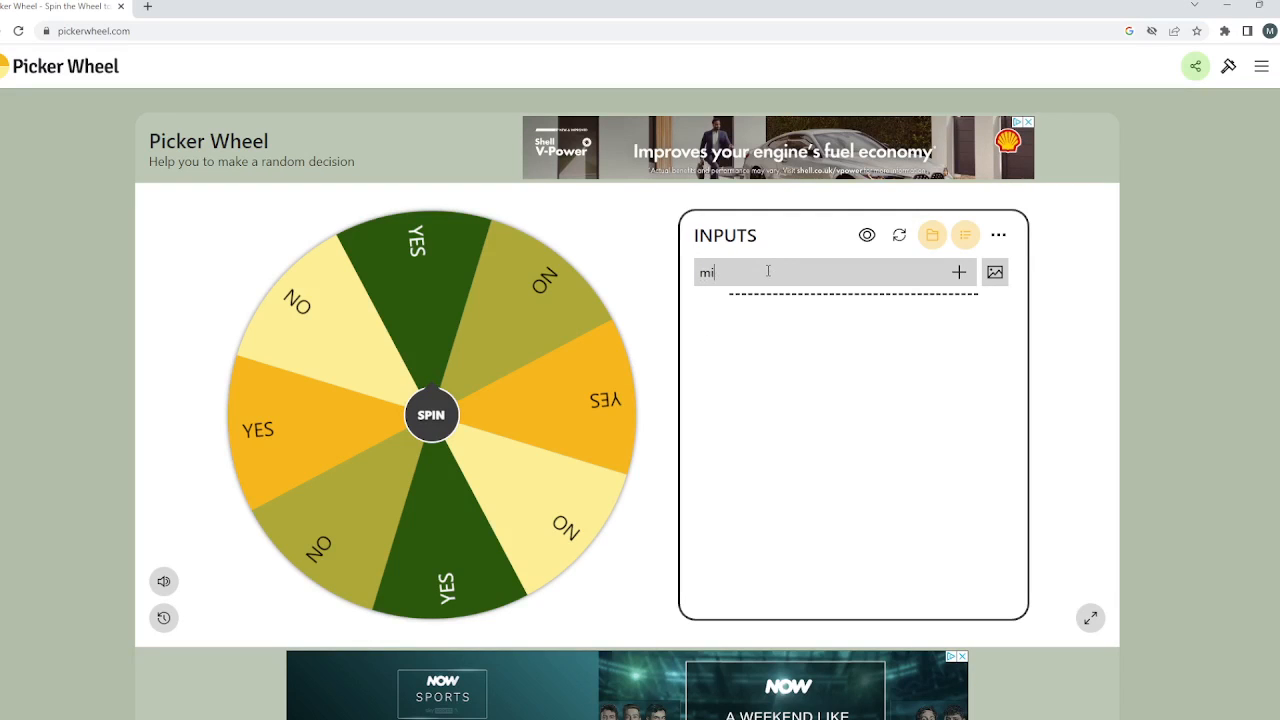
pyautogui.write('necraft')
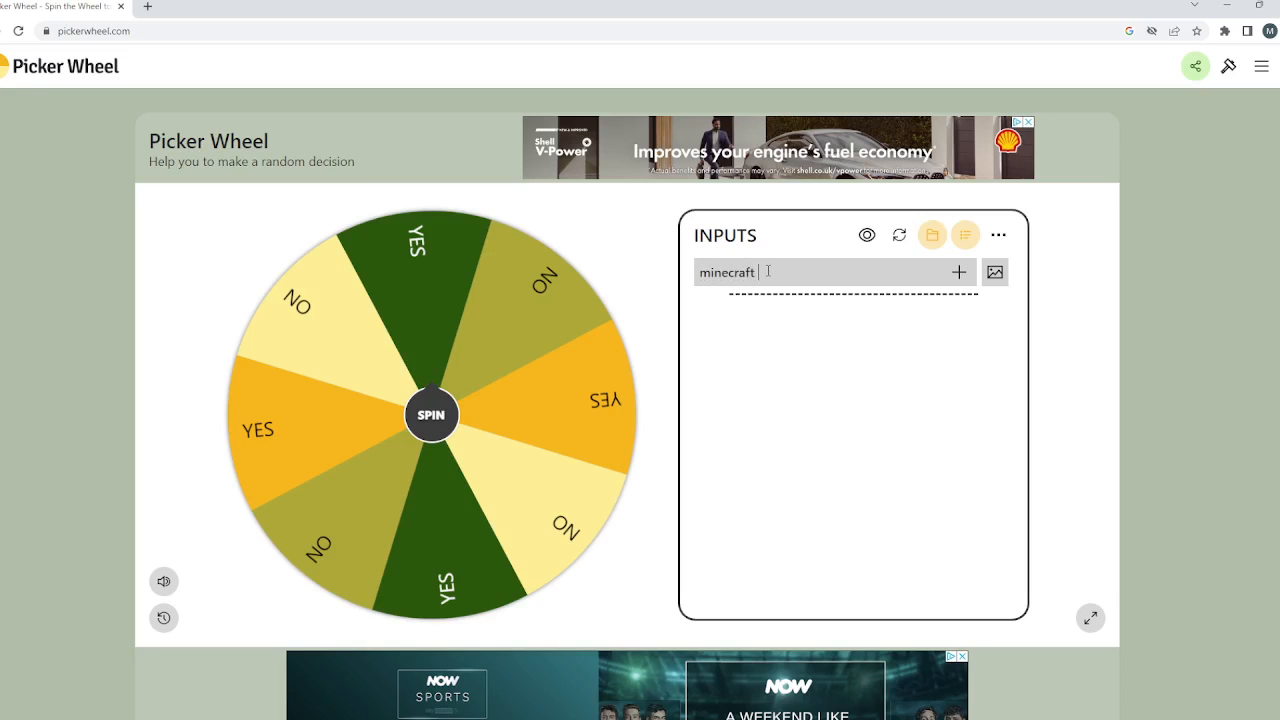
pyautogui.write('for 5')
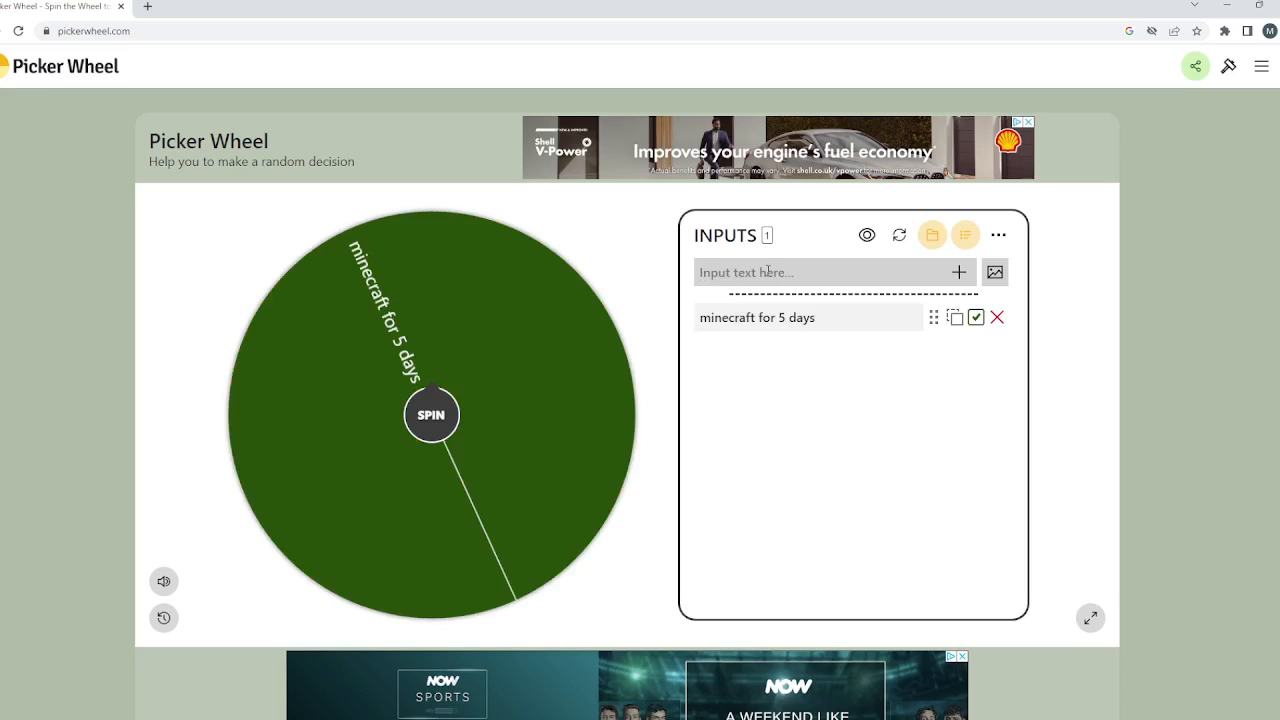
pyautogui.write('ro')
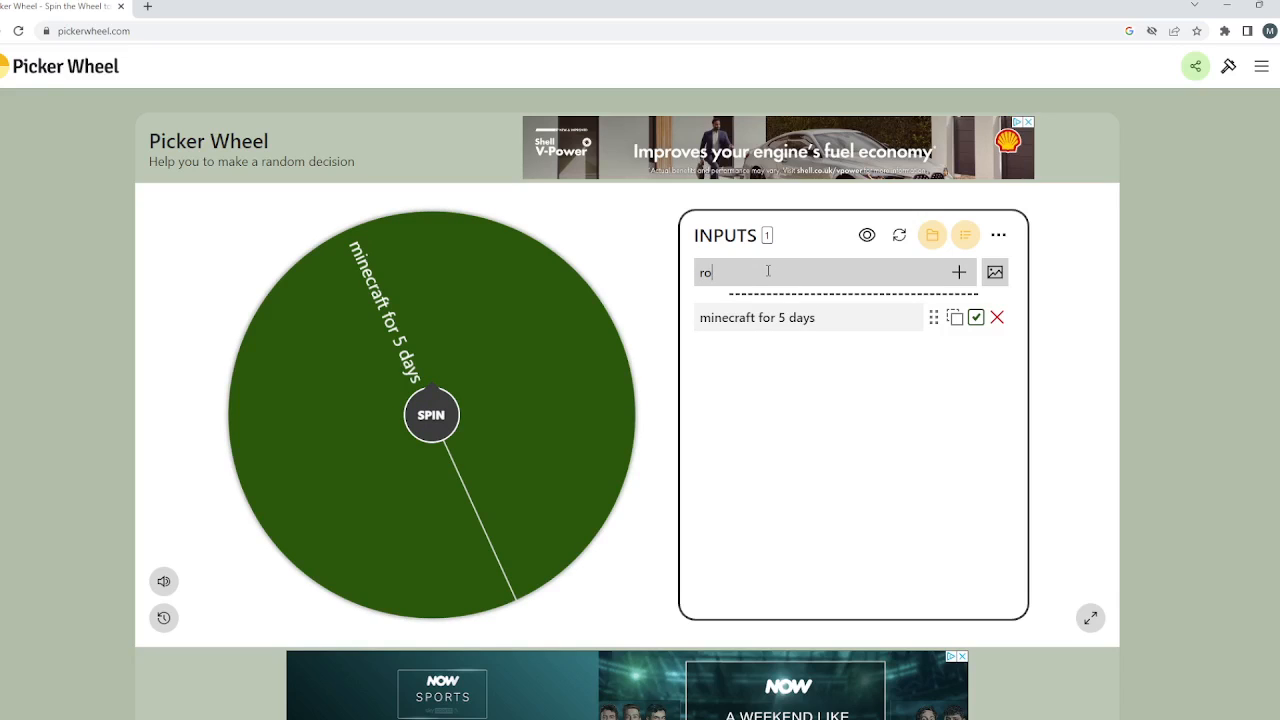
pyautogui.write('blox')
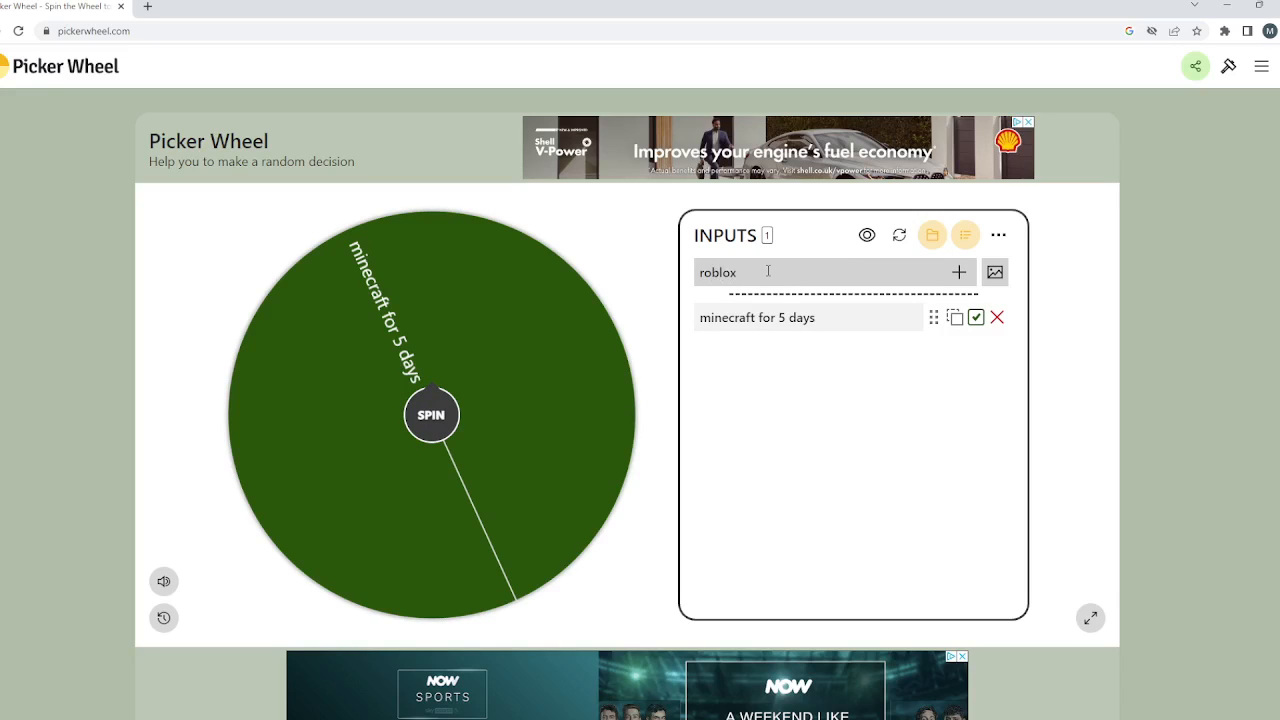
pyautogui.write('for 5 day')
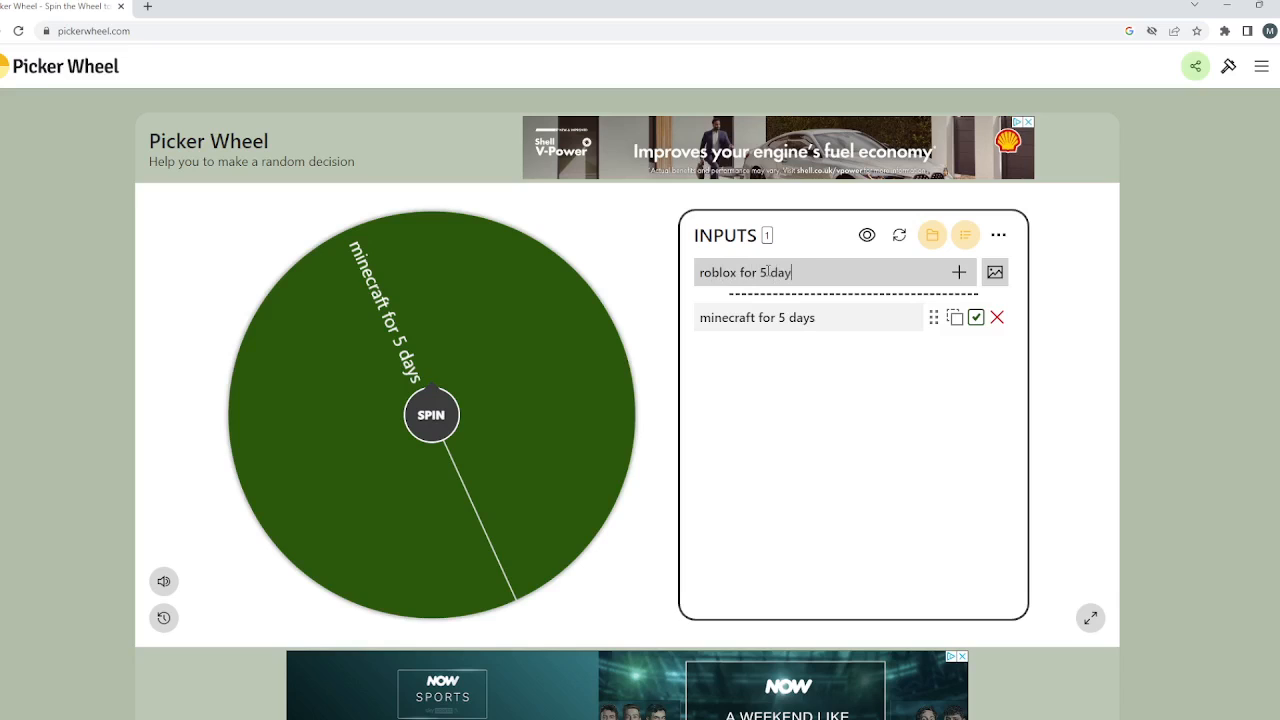
pyautogui.click(956, 272)
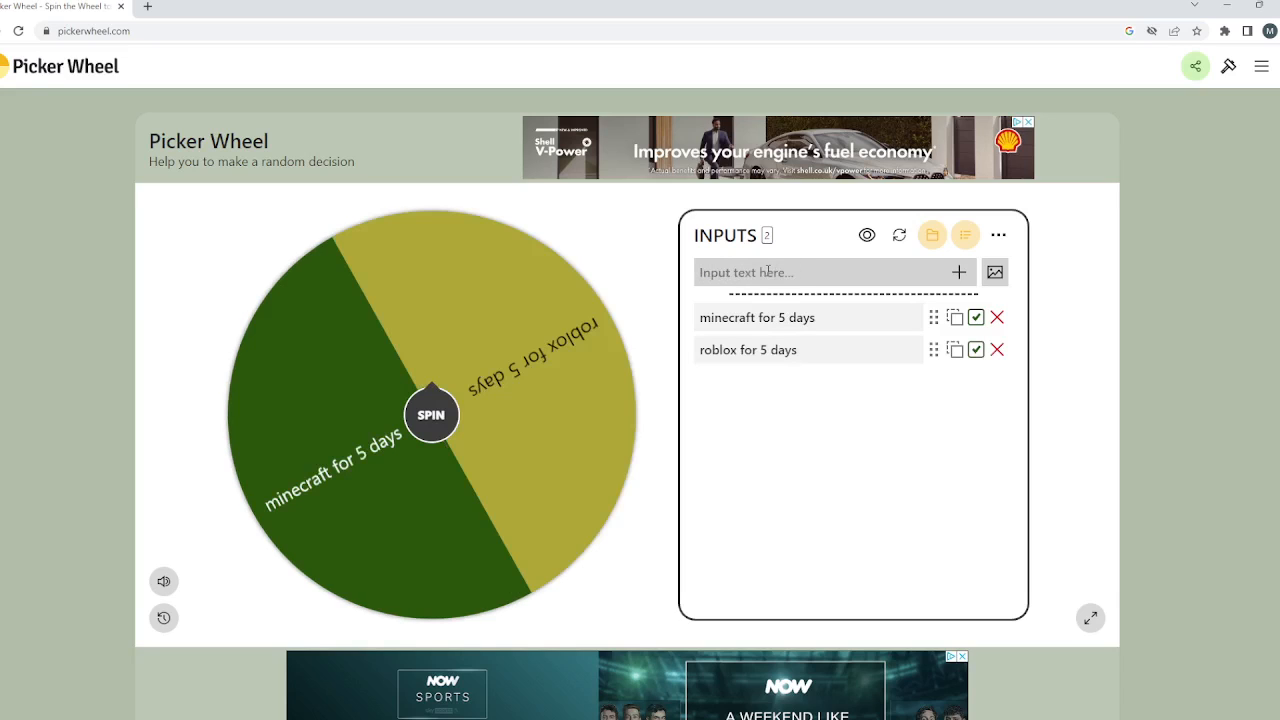
# Add 'among us for 5 days' and 'beam NG drive for 5 days' to the wheel.
pyautogui.write('among us f')
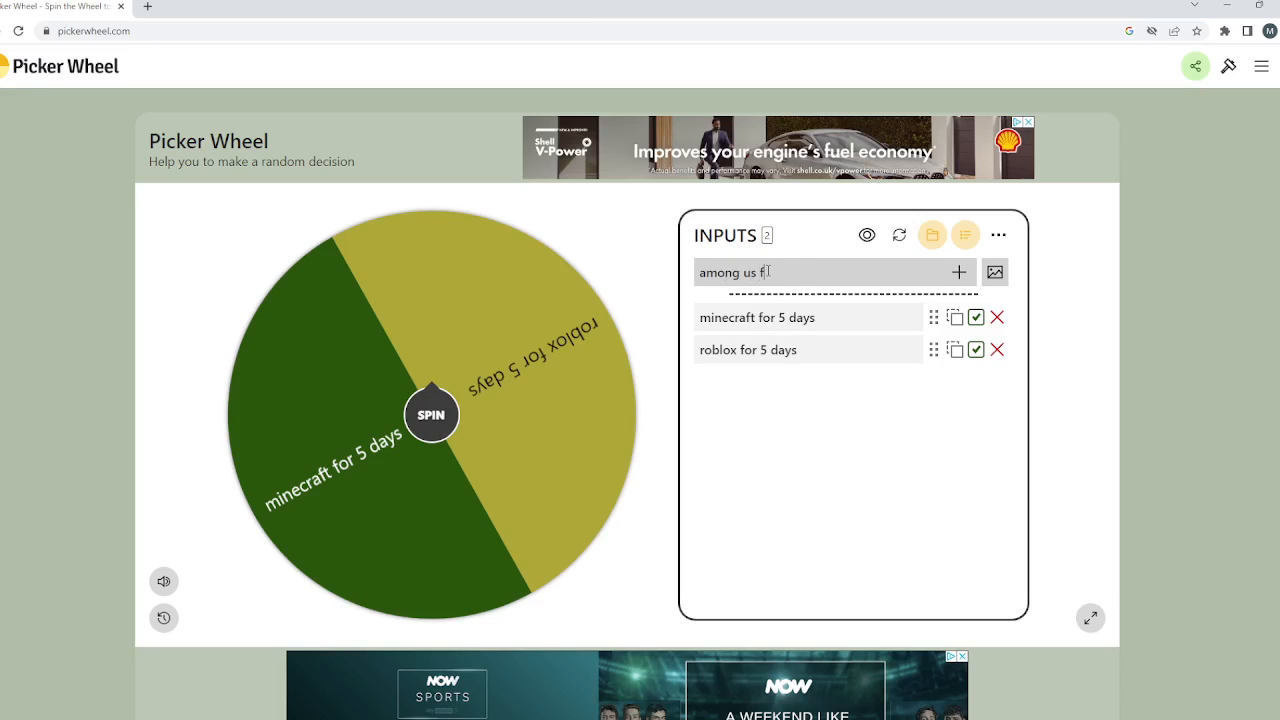
pyautogui.click(956, 272)
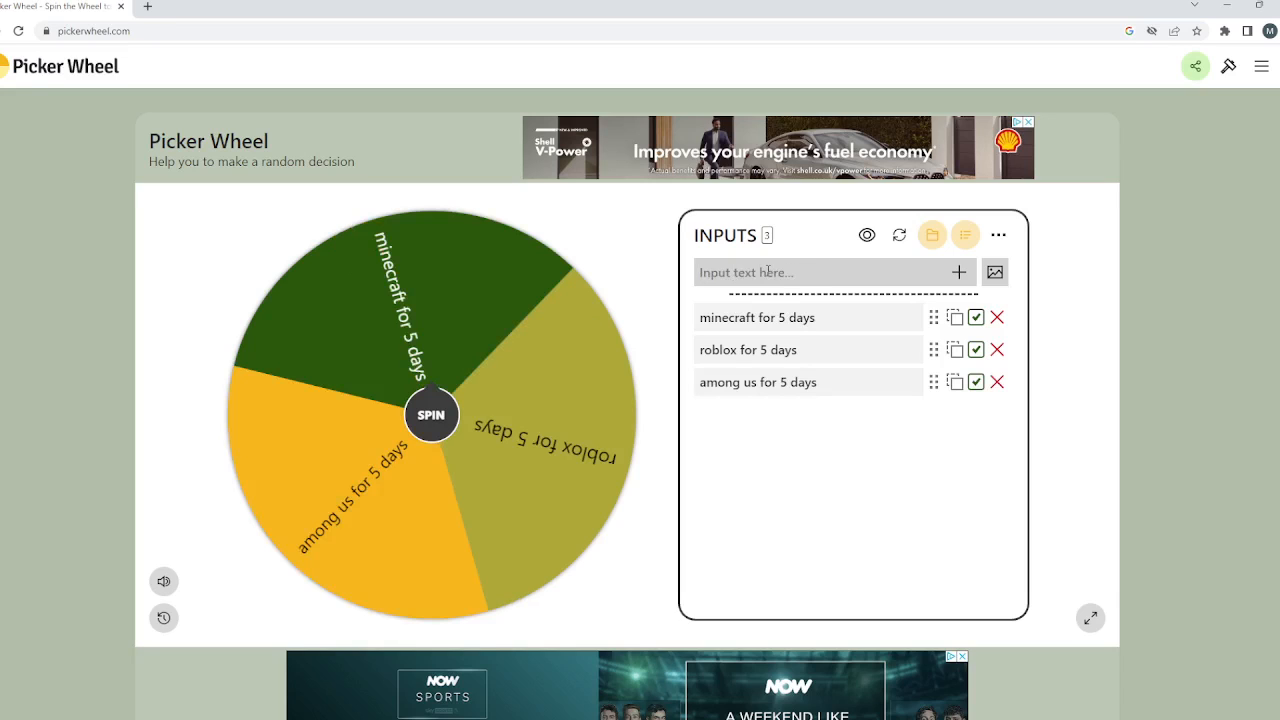
pyautogui.write('beam')
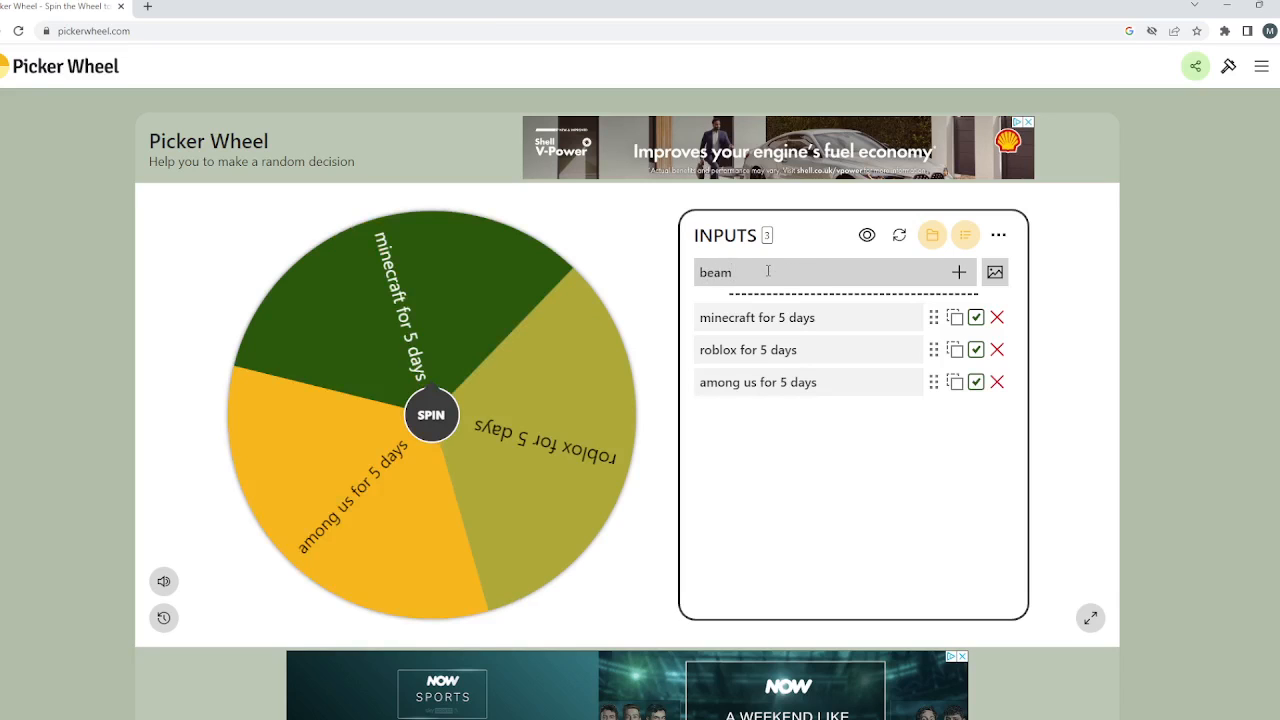
pyautogui.write('NG')
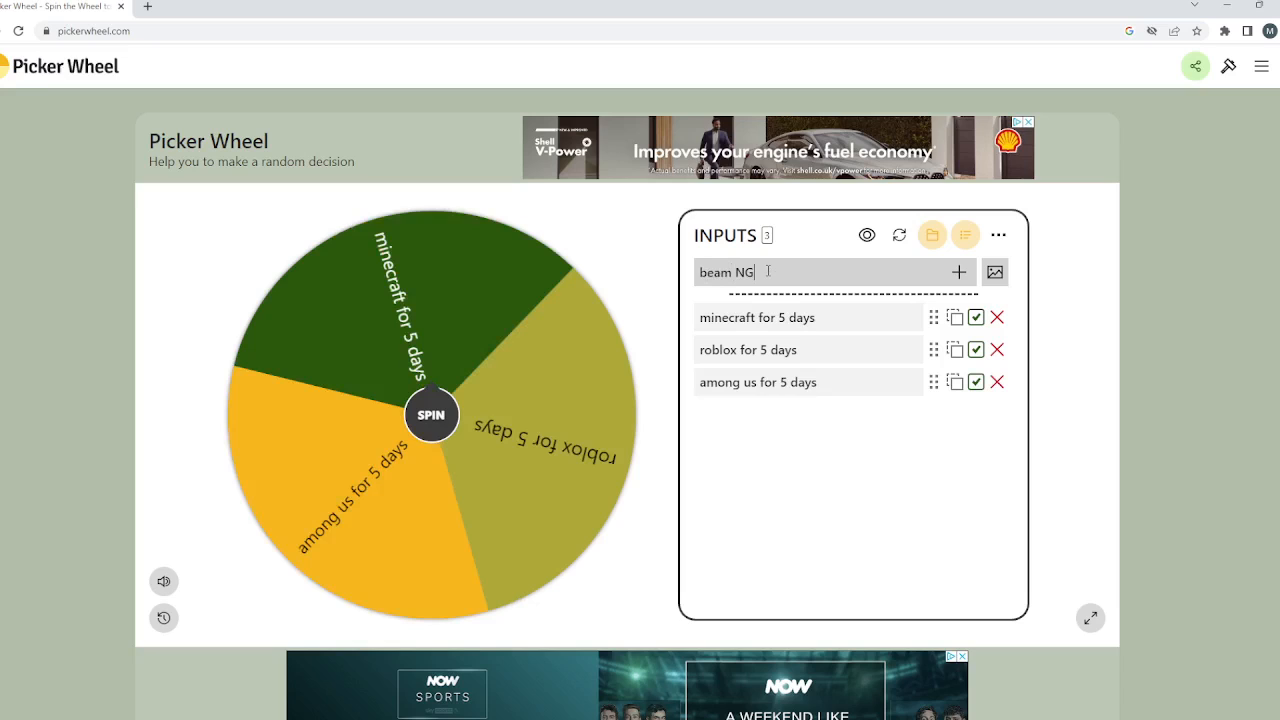
pyautogui.write('drive for')
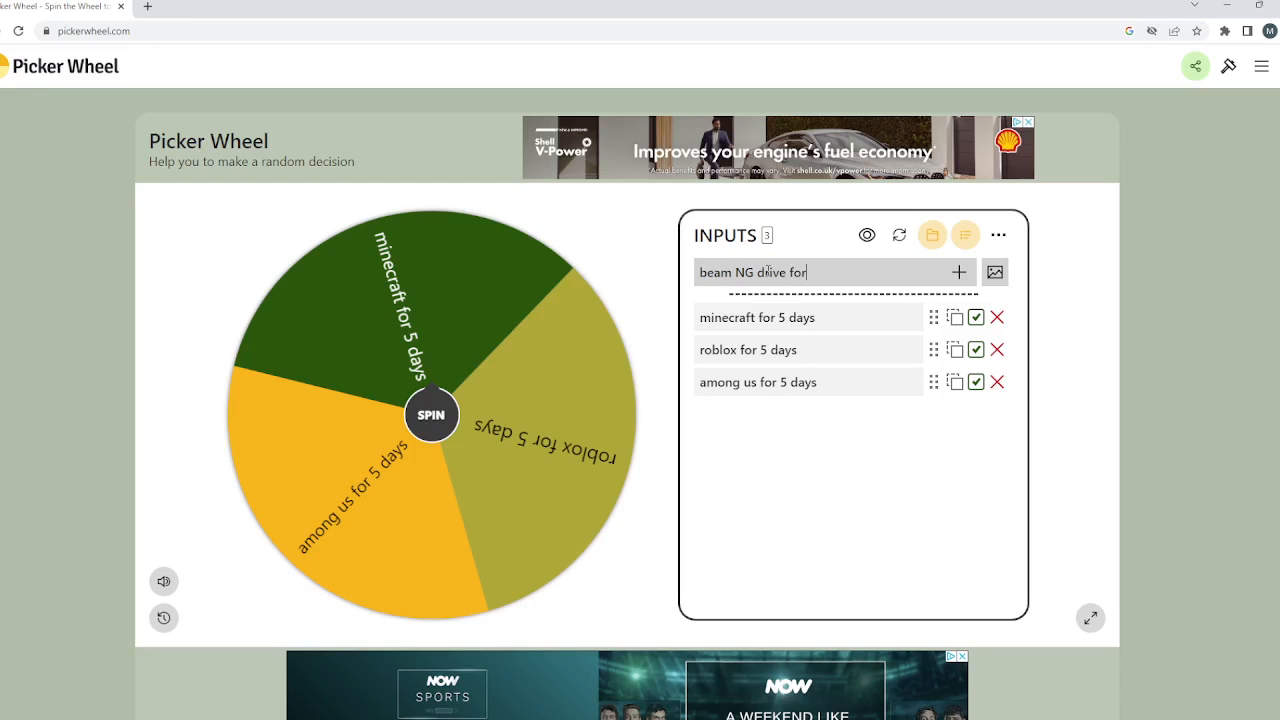
pyautogui.click(956, 272)
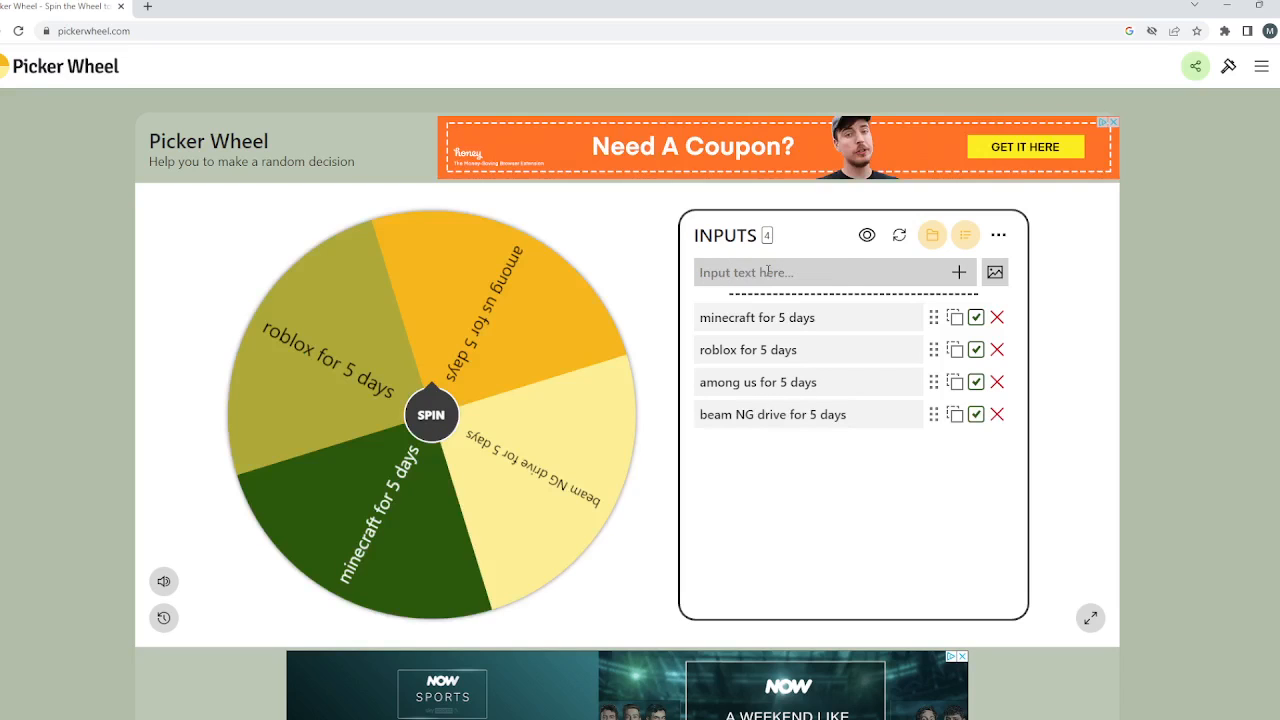
pyautogui.moveTo(812, 660)
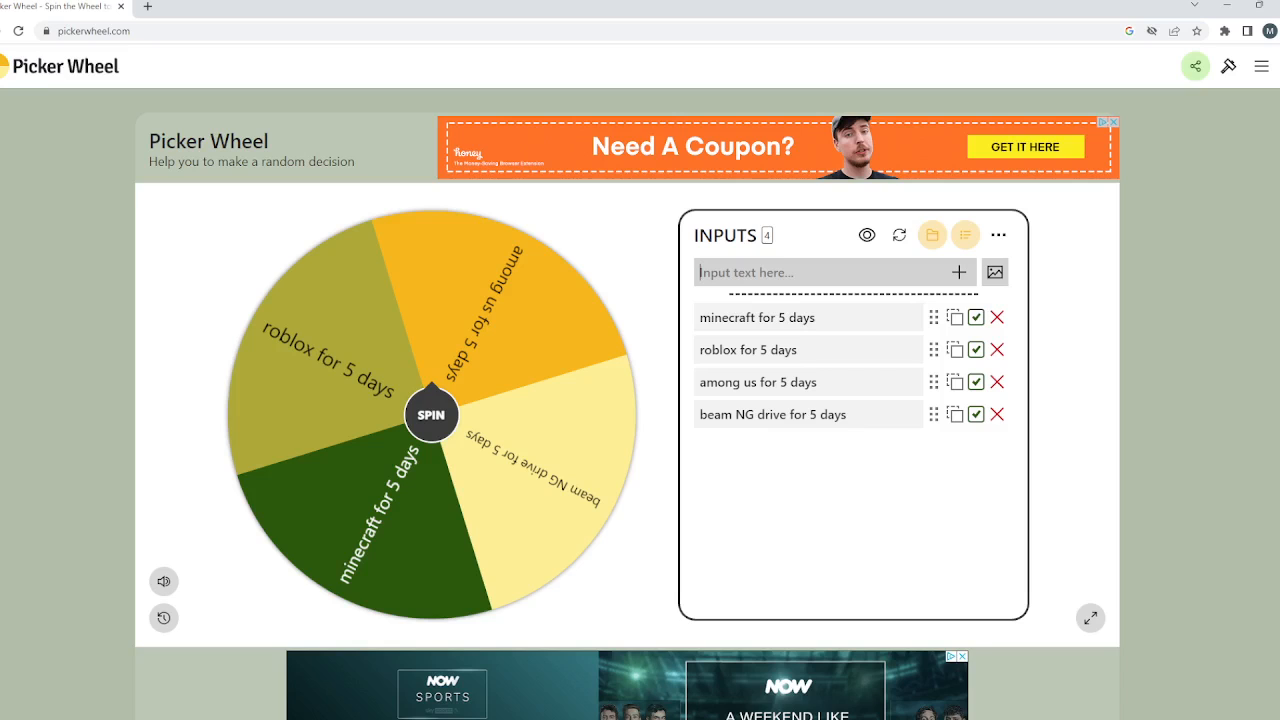
pyautogui.moveTo(900, 588)
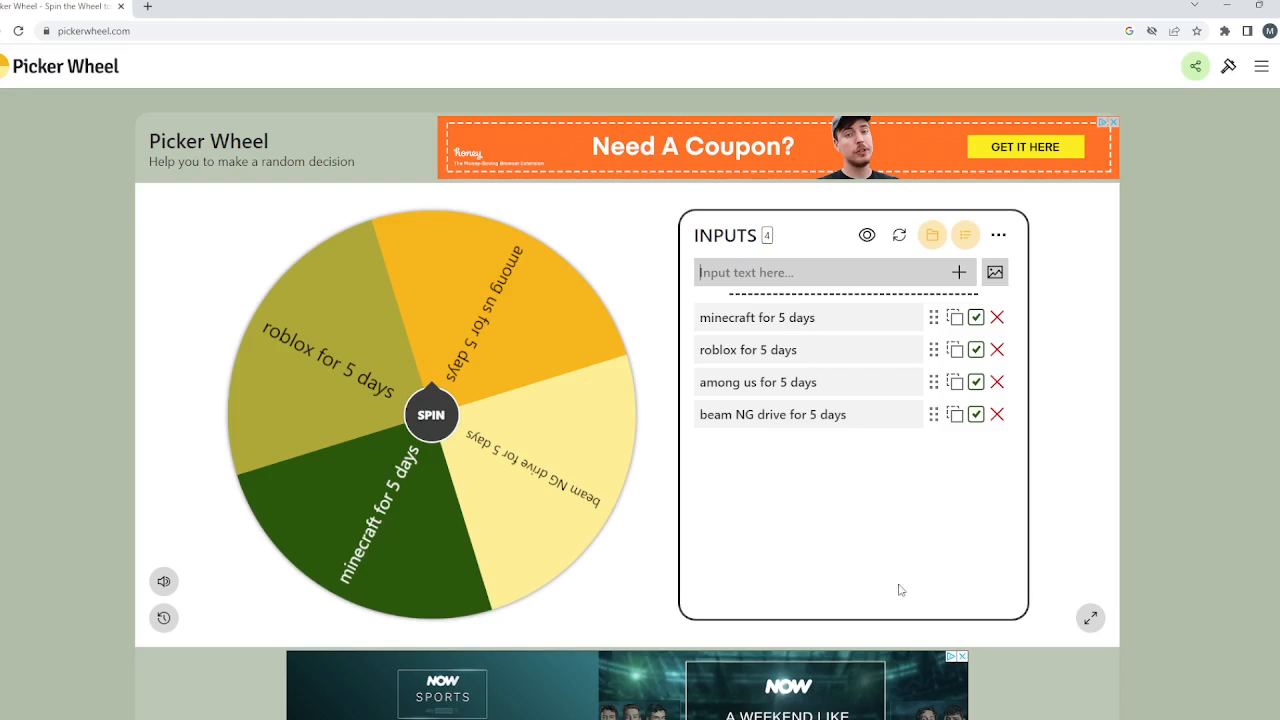
# Add a fifth entry, 'people playground for 5 days', to the wheel.
pyautogui.write('people playgro')
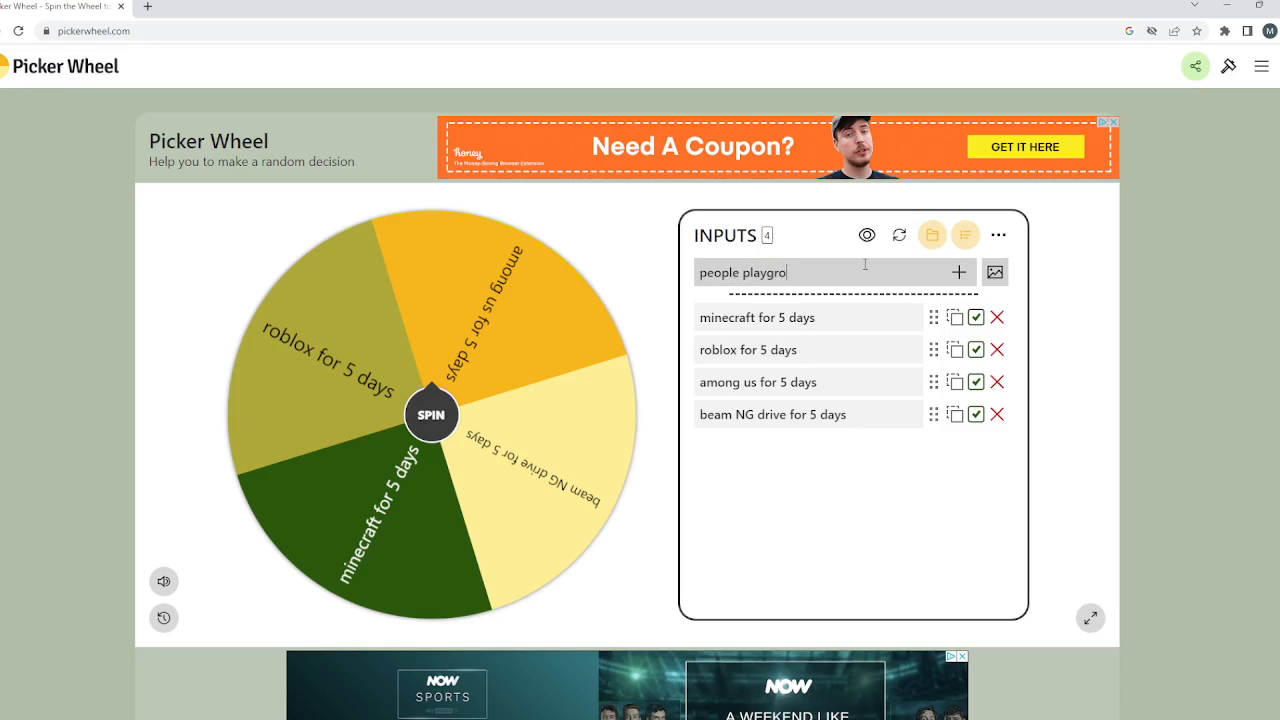
pyautogui.write('und for 5')
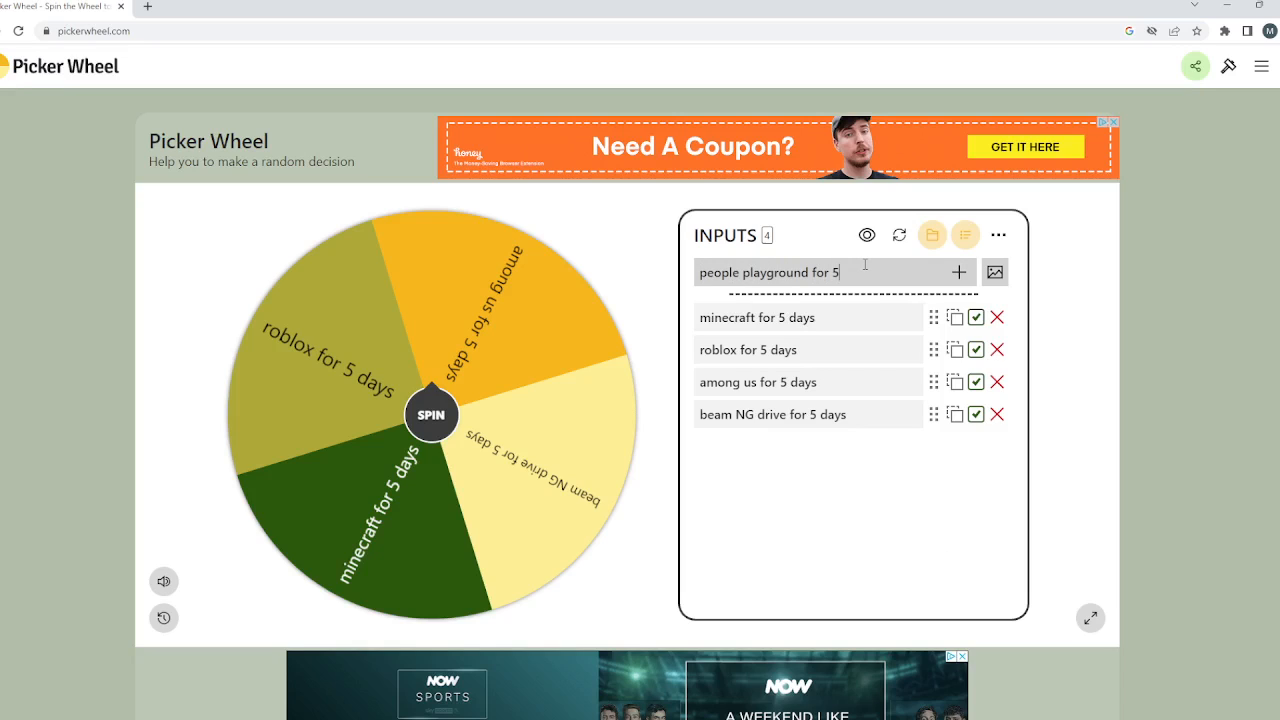
pyautogui.click(956, 272)
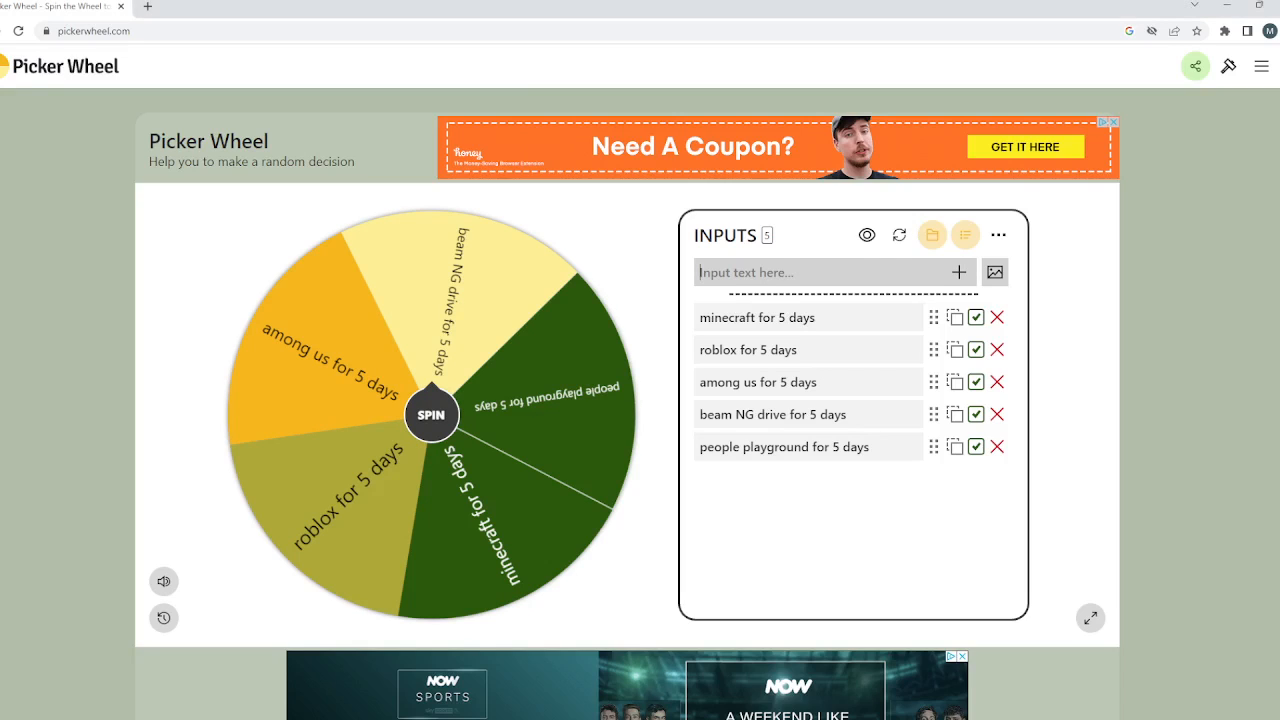
# Add 'teardown for 5 days' and 'besiege for 5 days', bringing the wheel to seven entries.
pyautogui.write('t')
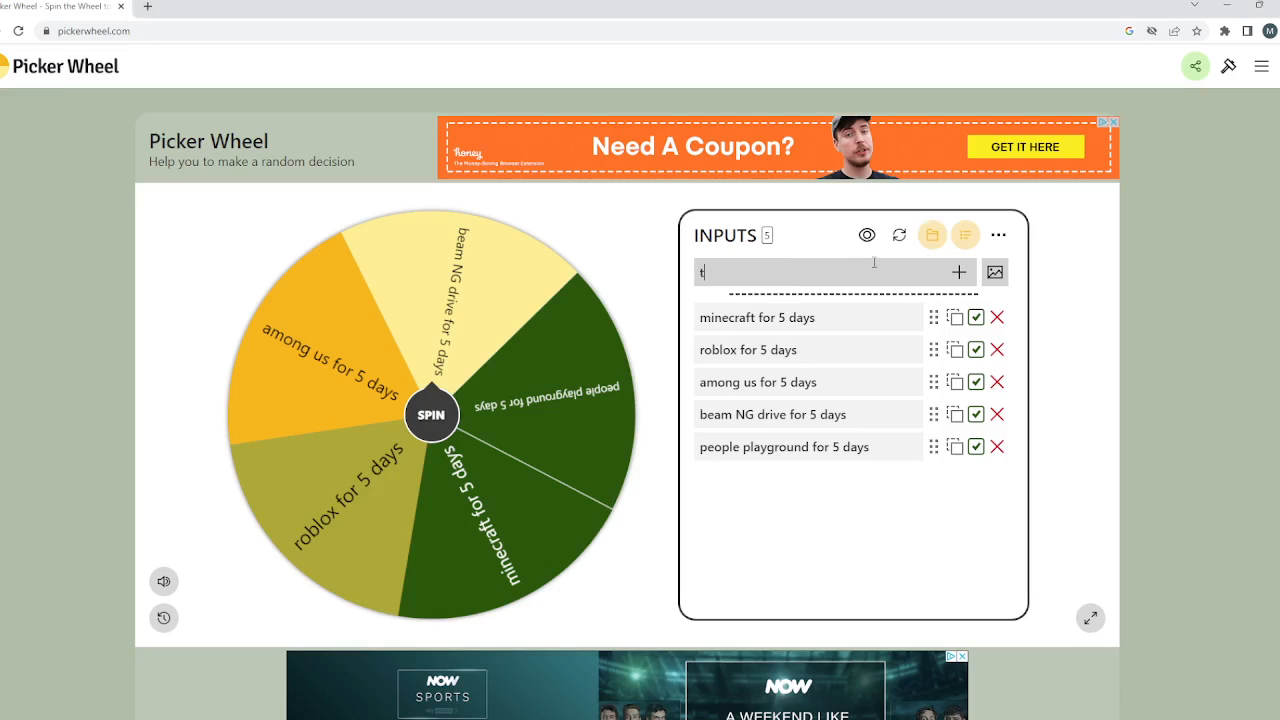
pyautogui.write('eardo')
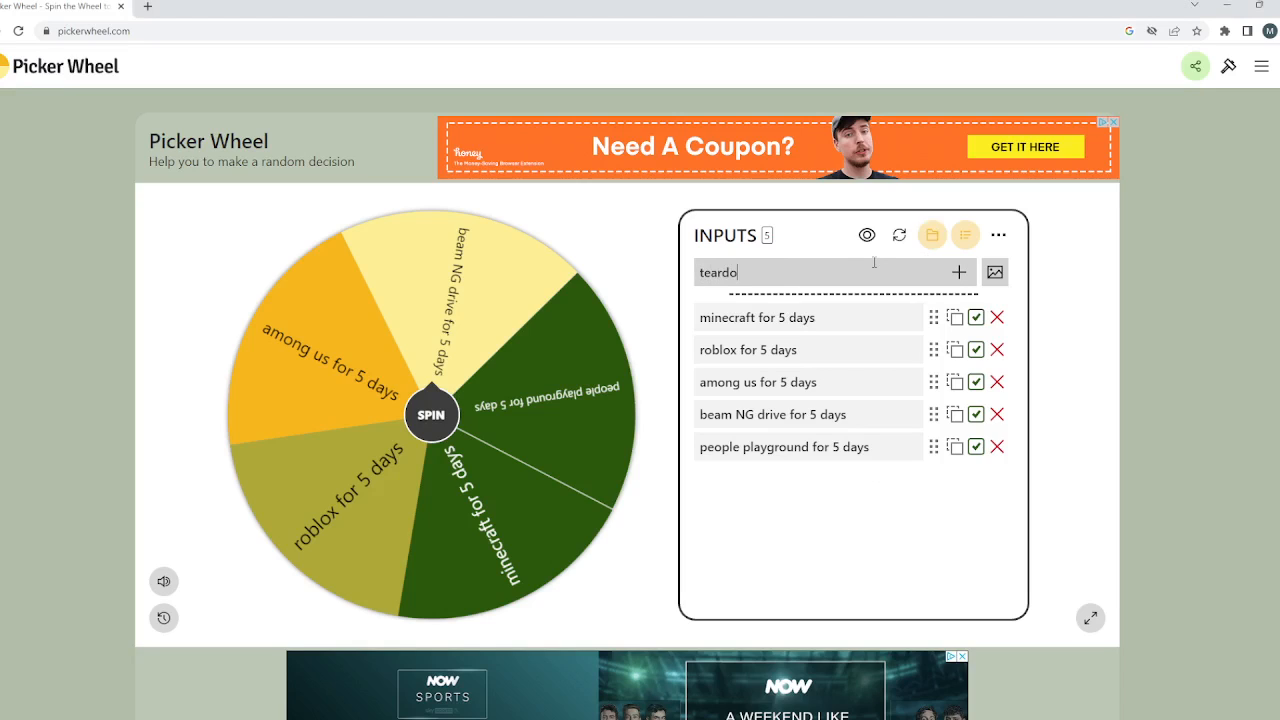
pyautogui.write('wn fp')
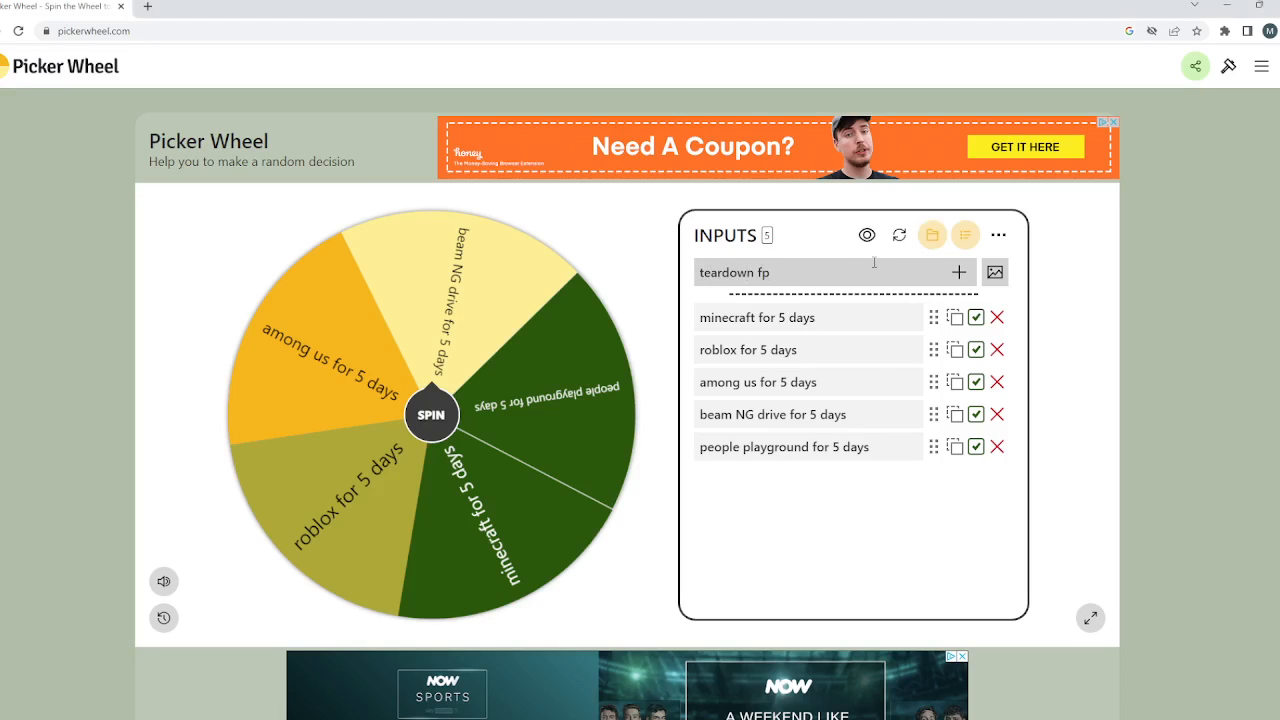
pyautogui.write('for 5 days')
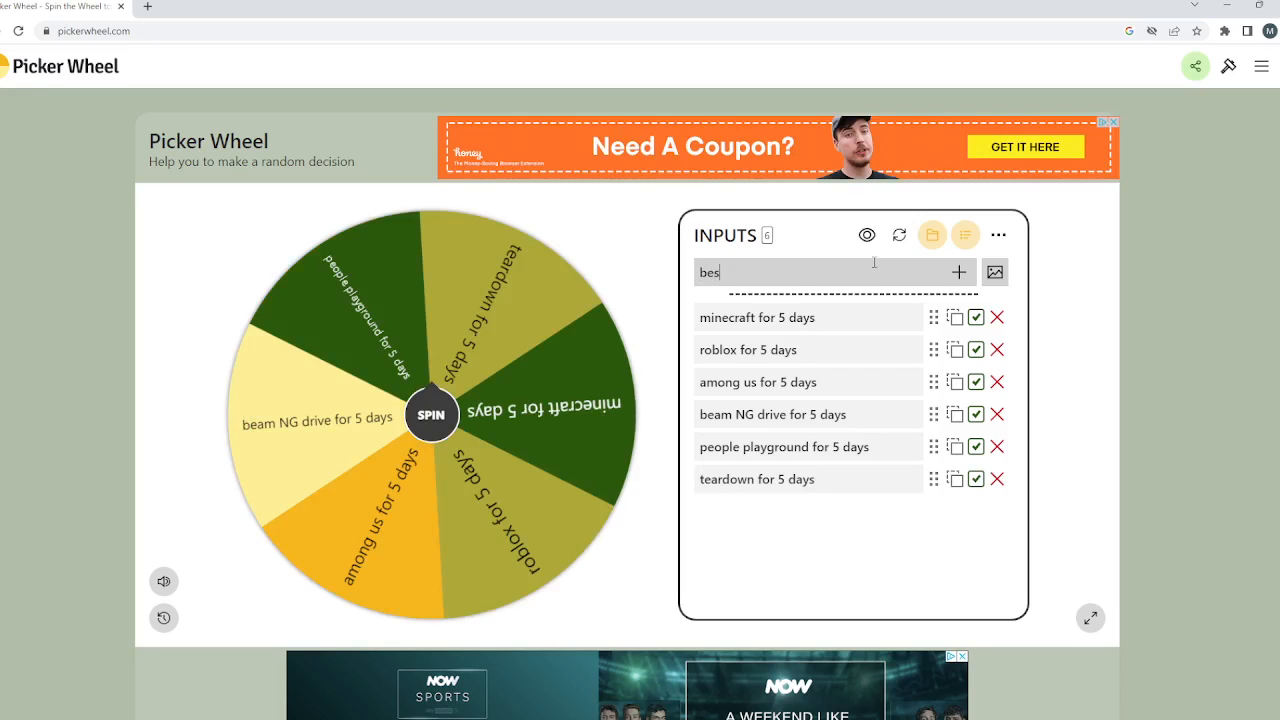
pyautogui.write('iege for')
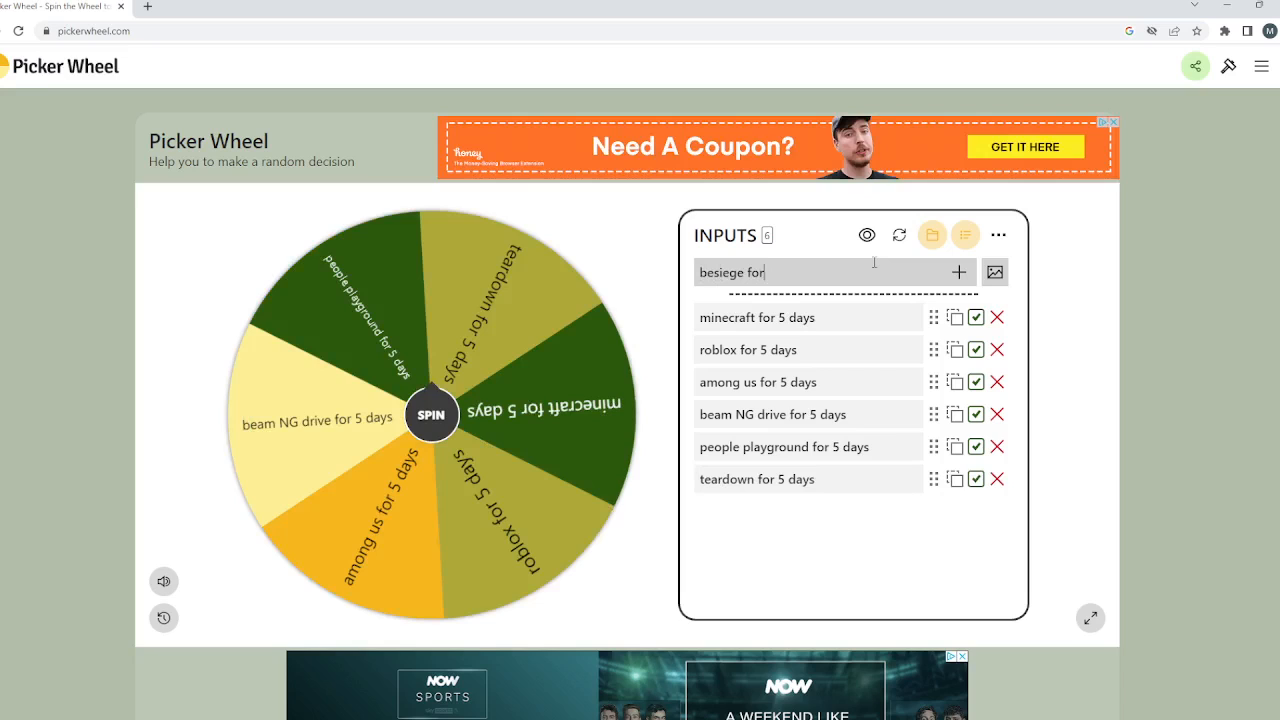
pyautogui.write('5')
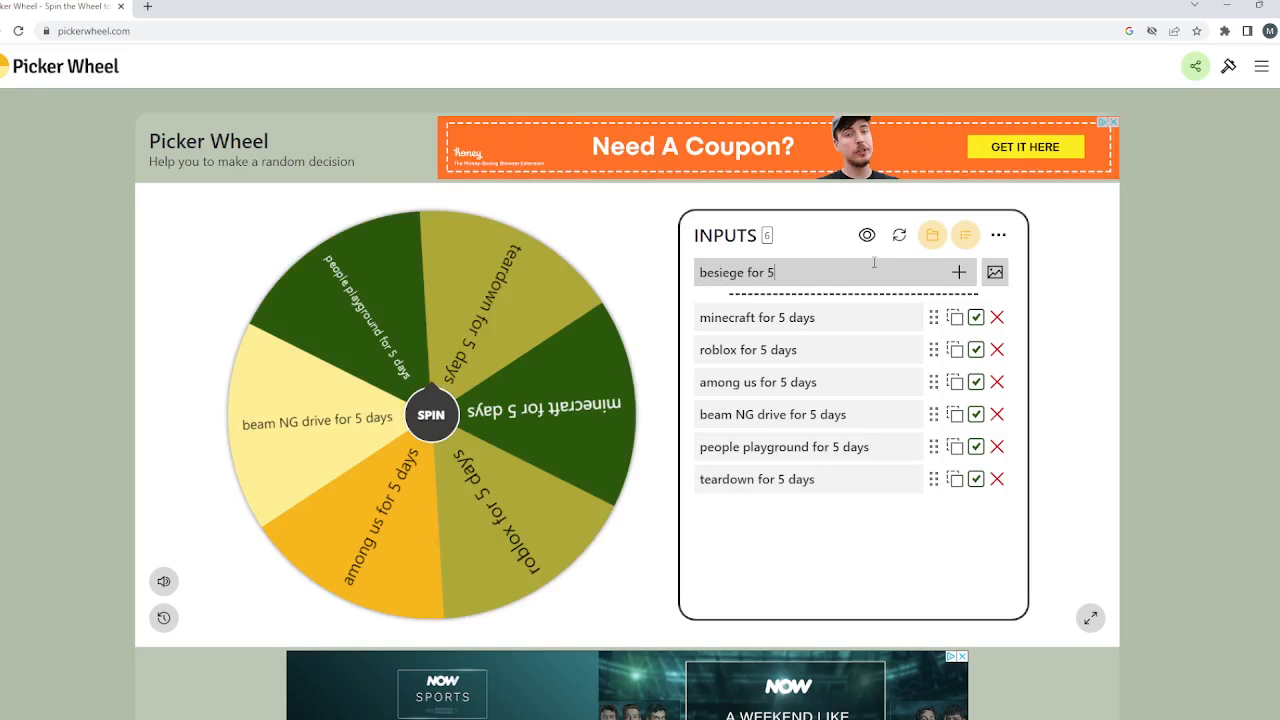
pyautogui.click(956, 272)
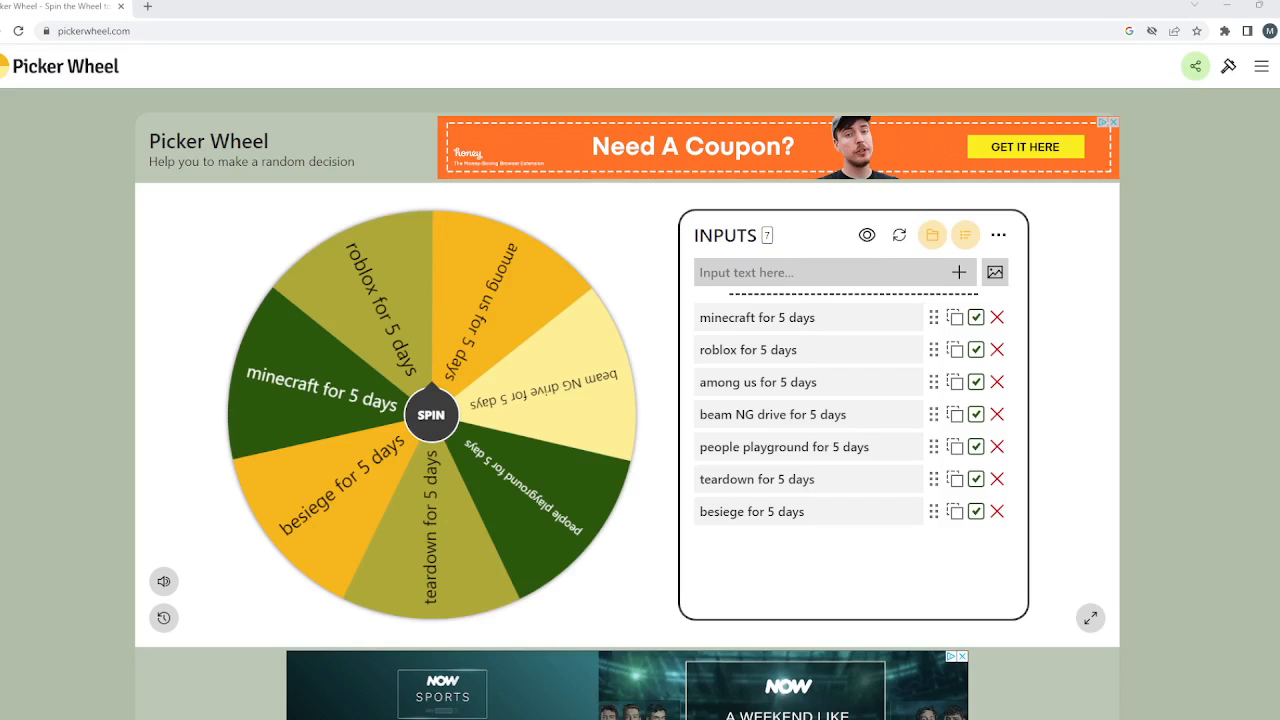
pyautogui.moveTo(888, 256)
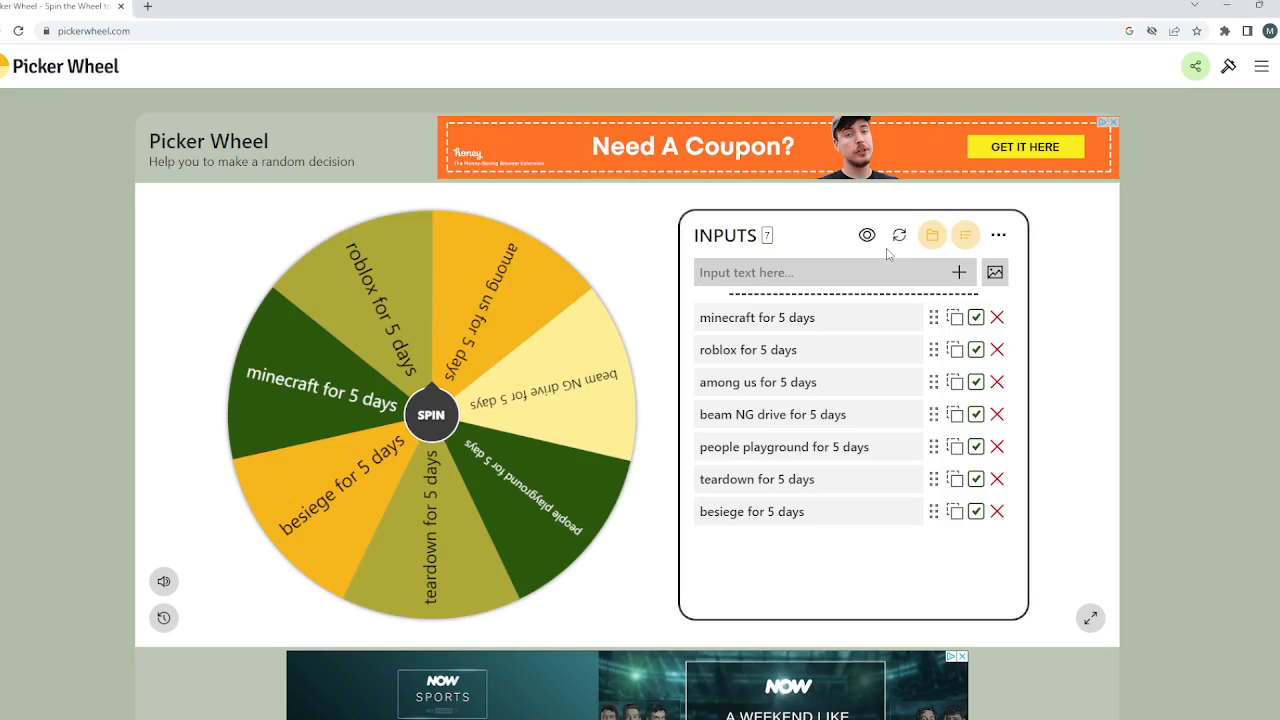
# Add 'garry's mod for 5 days' to the wheel, correcting the stray letter.
pyautogui.write('gar')
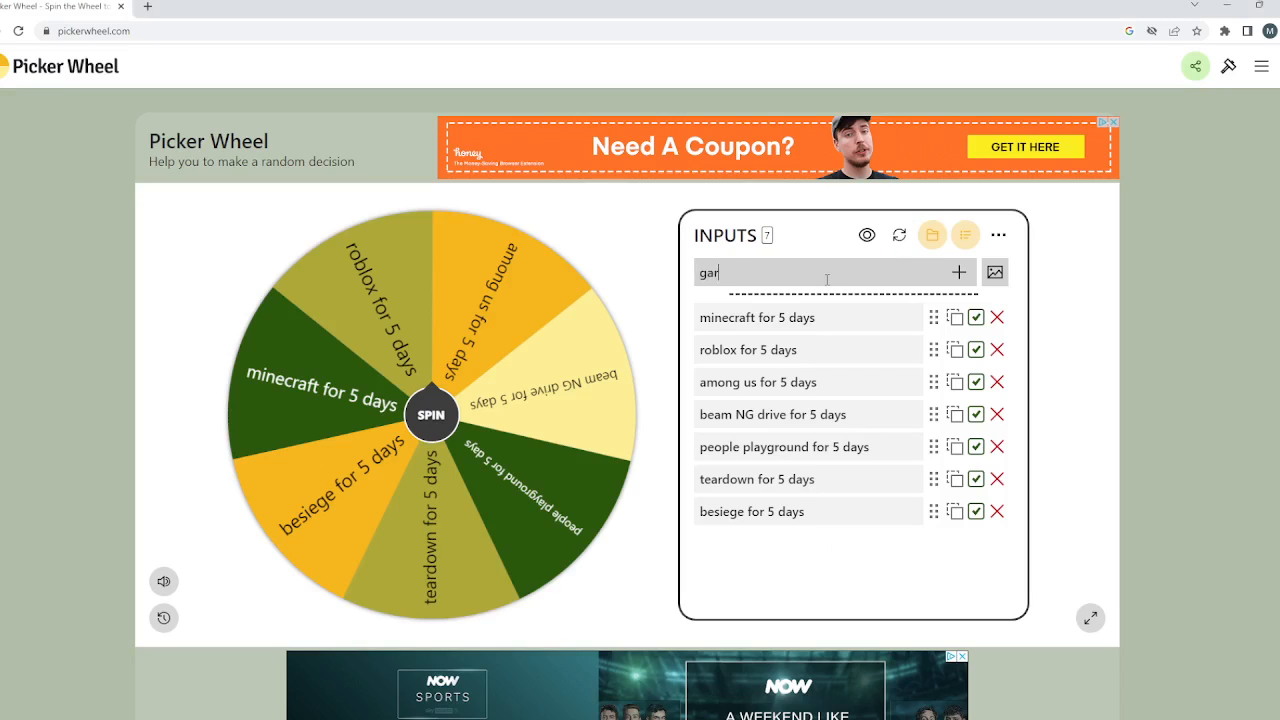
pyautogui.write('rys')
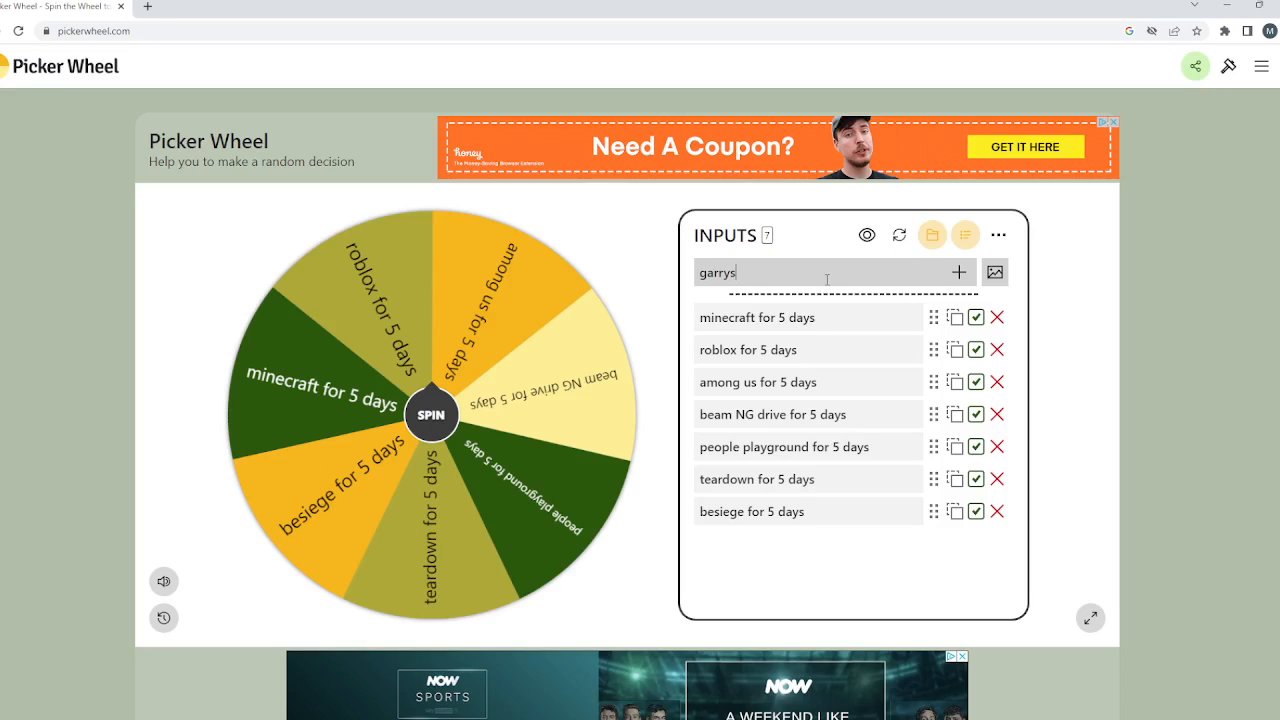
pyautogui.press('Backspace')
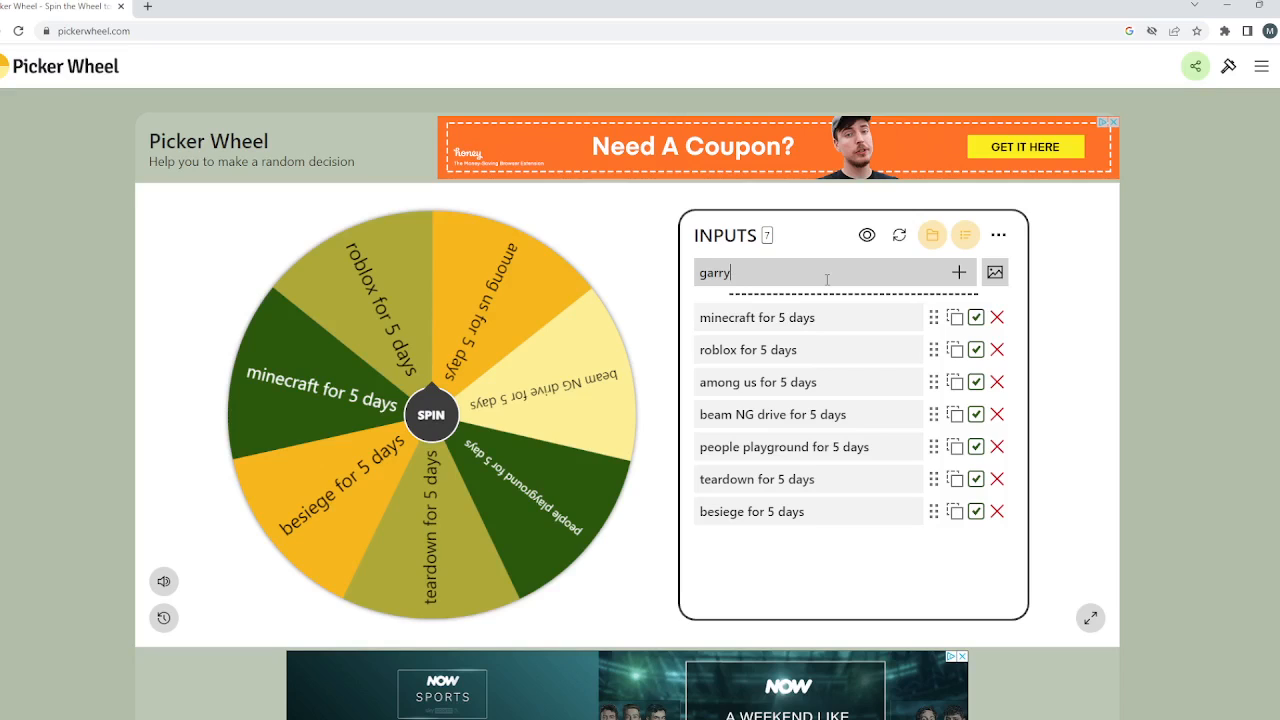
pyautogui.write("'s mo")
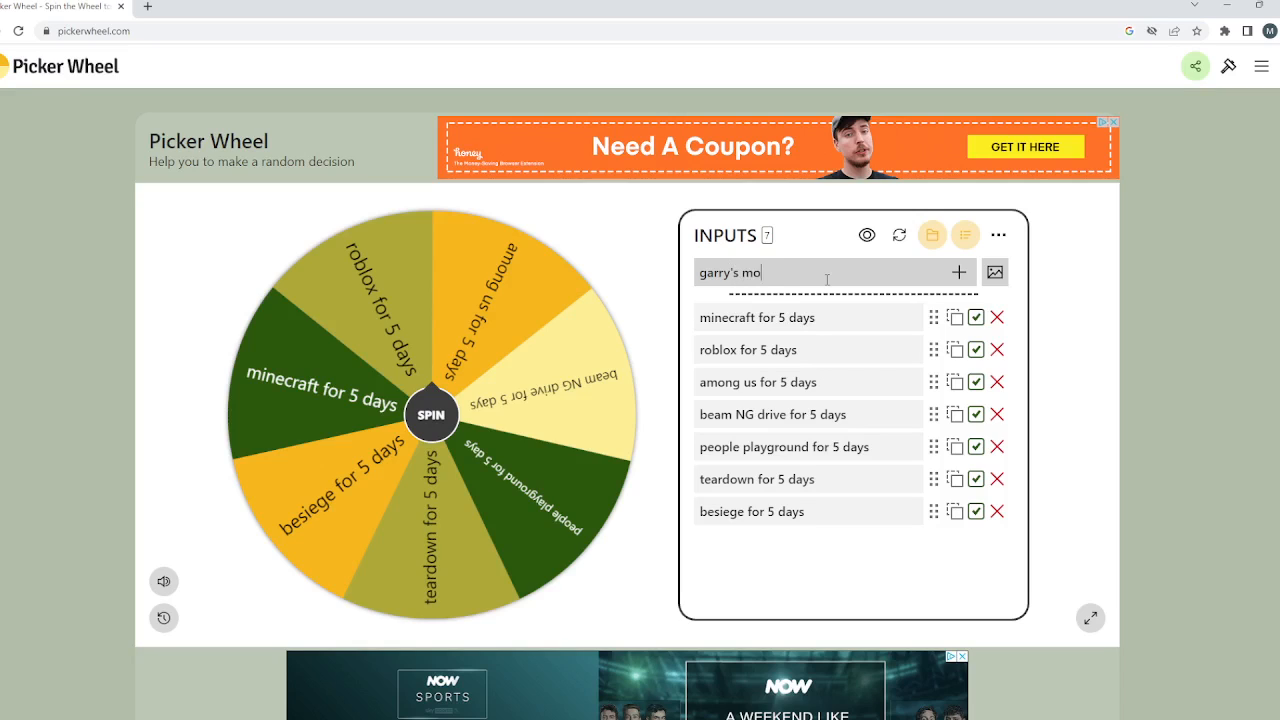
pyautogui.write('d for')
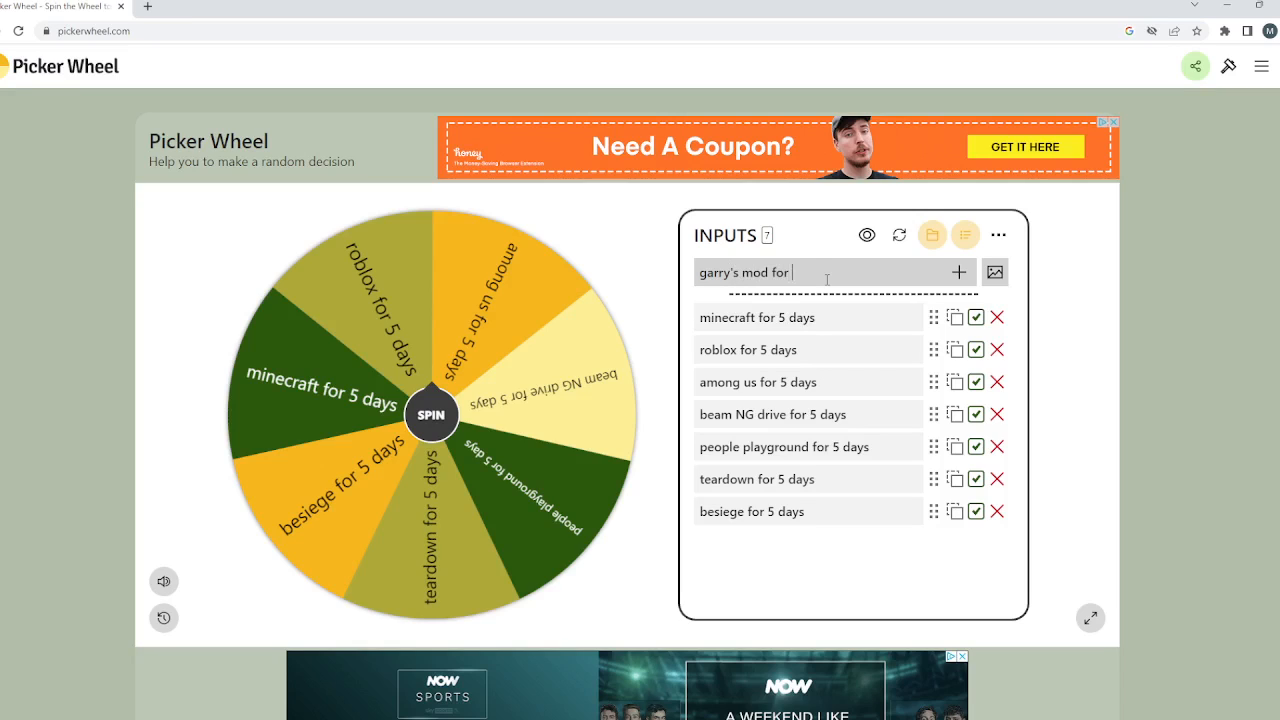
pyautogui.click(956, 272)
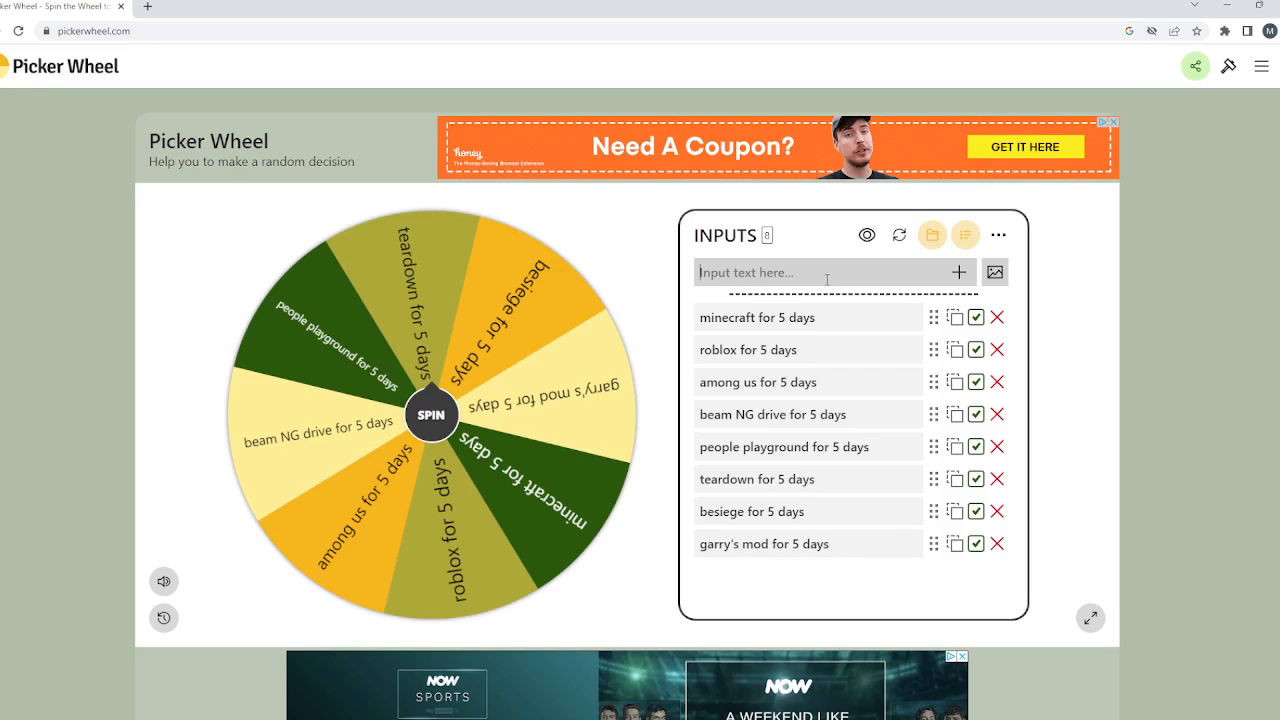
# Add the non-game entry 'help us get to 1K subscribers' as the ninth slice.
pyautogui.write('help')
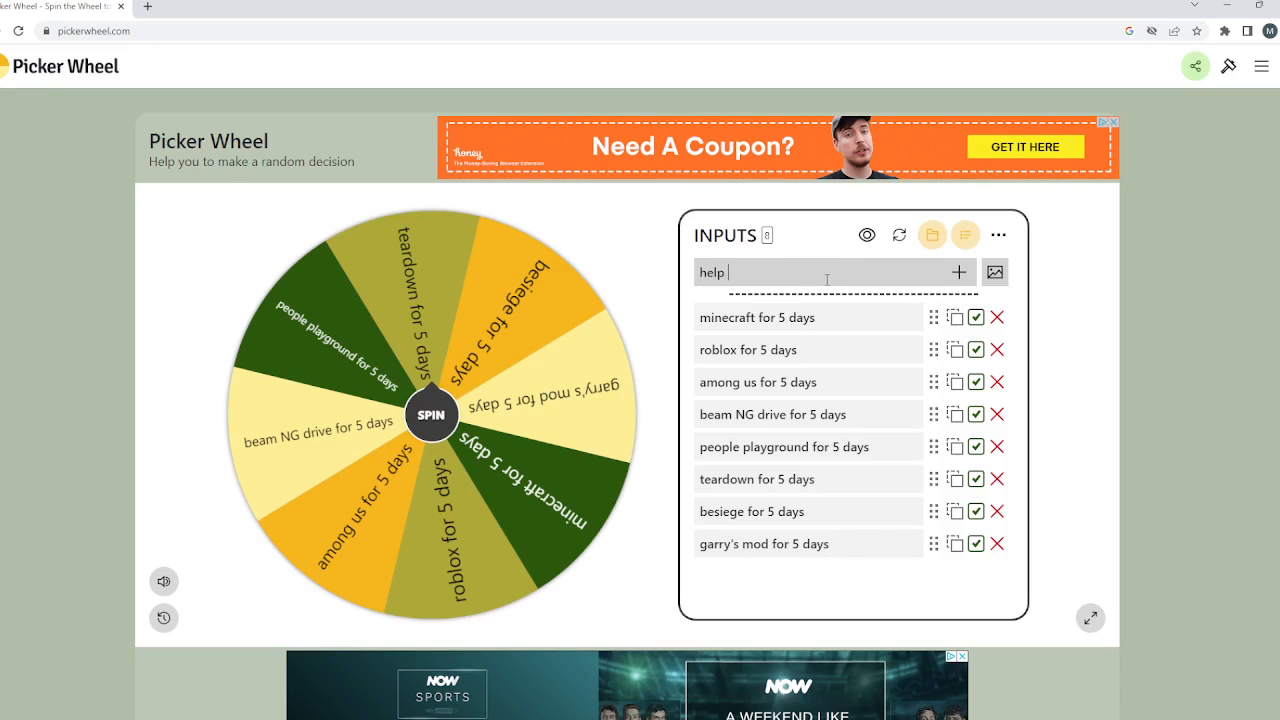
pyautogui.write('us get')
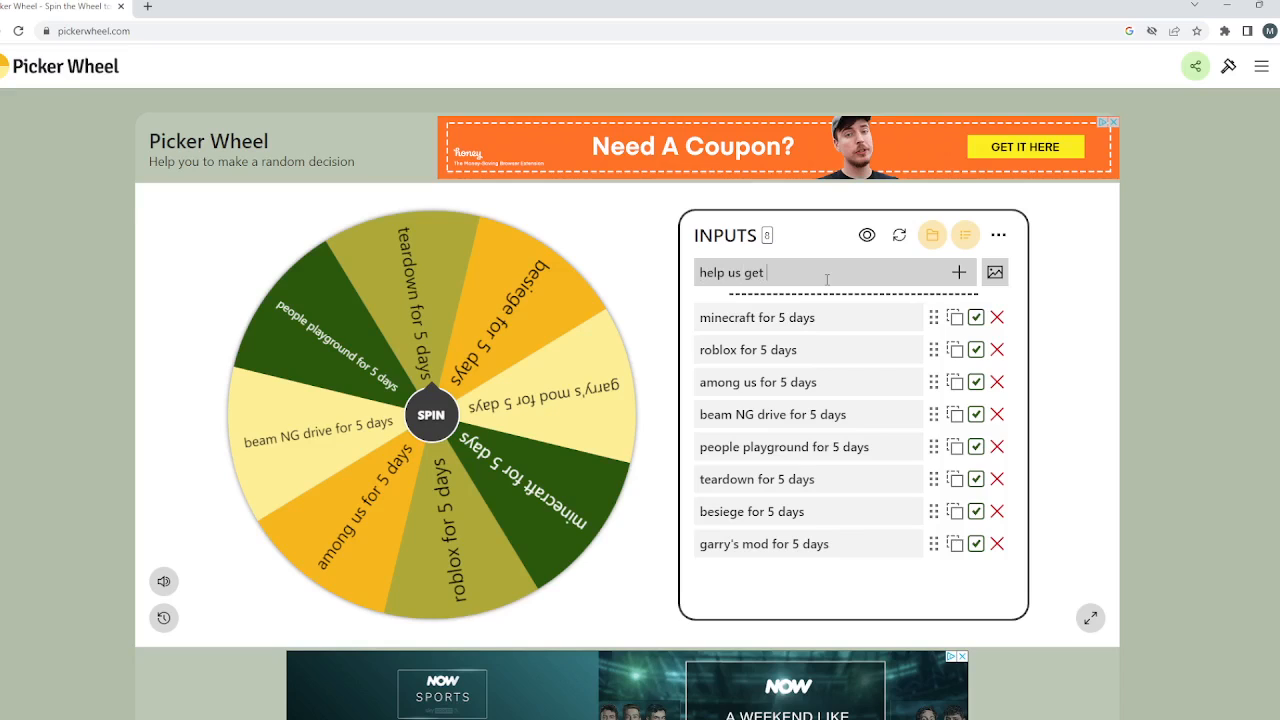
pyautogui.write('to 1')
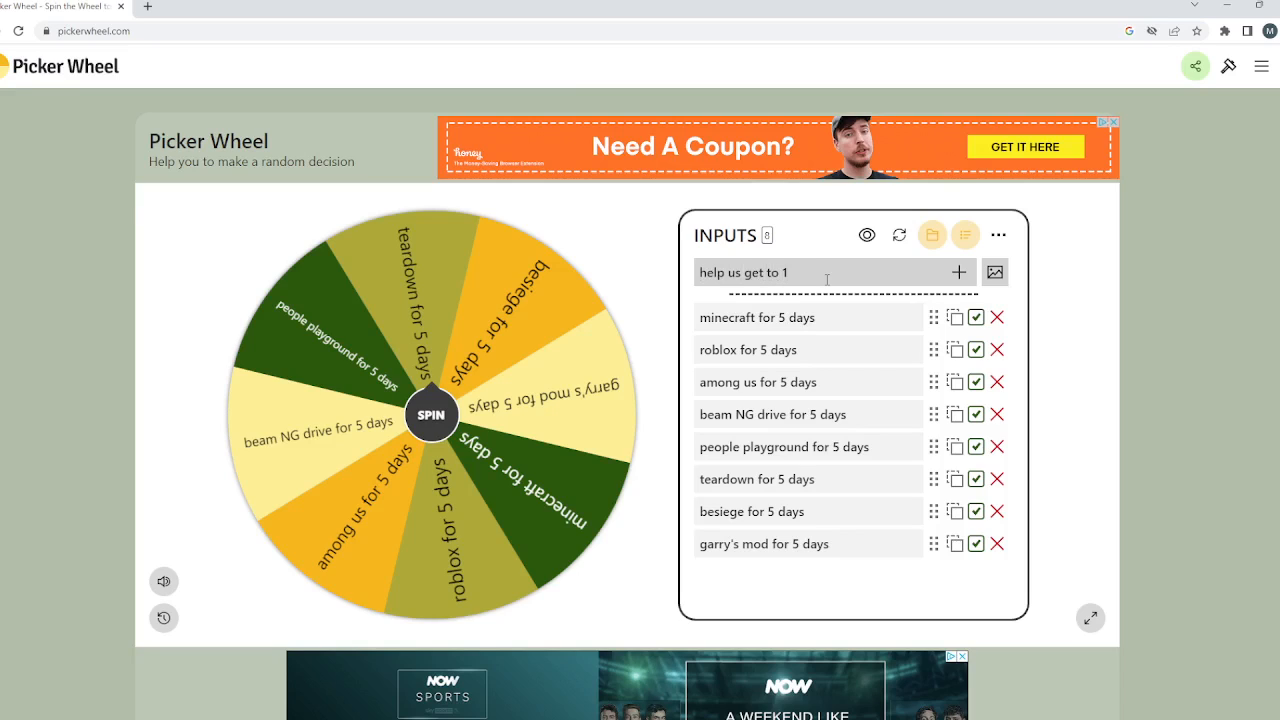
pyautogui.write('K subs')
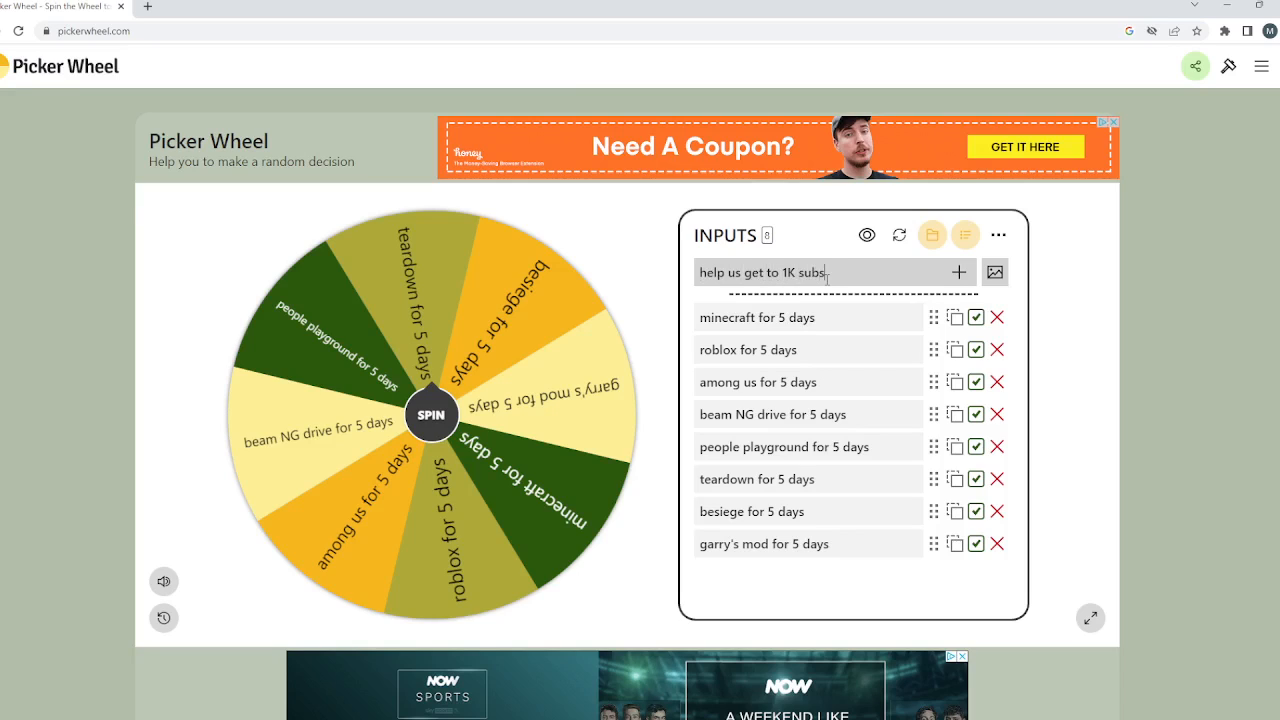
pyautogui.write('cribers')
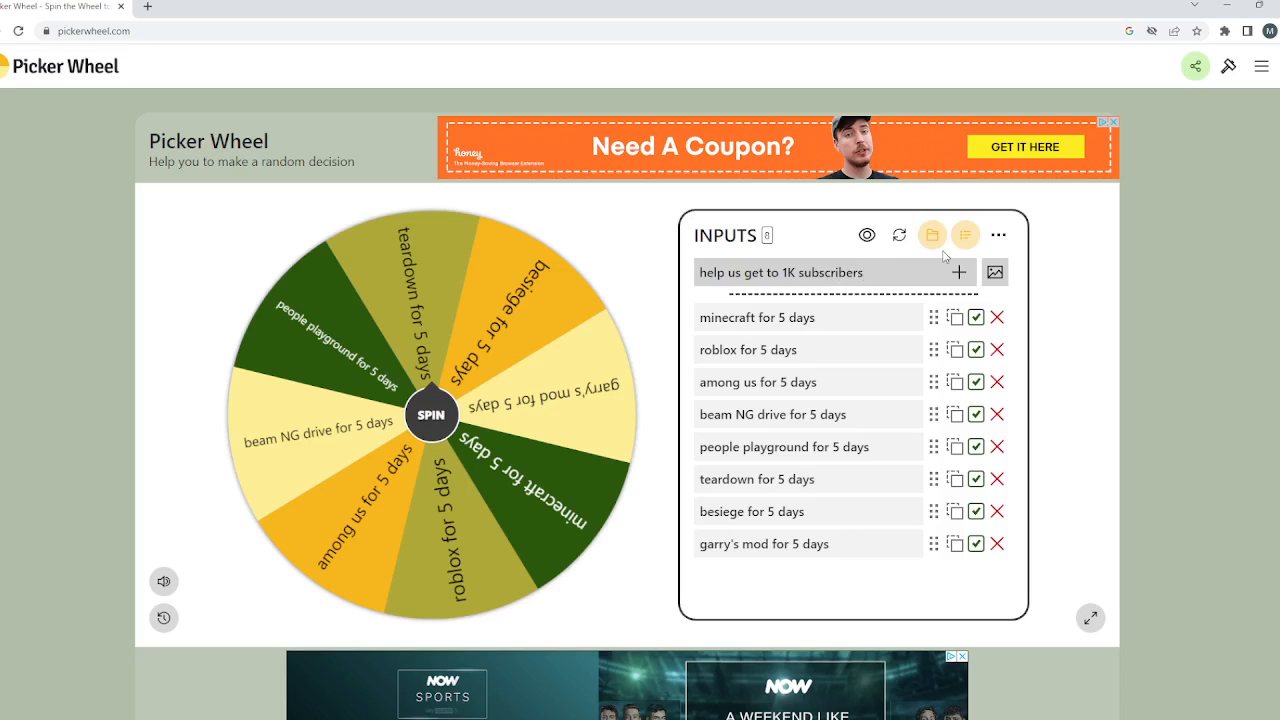
pyautogui.click(958, 272)
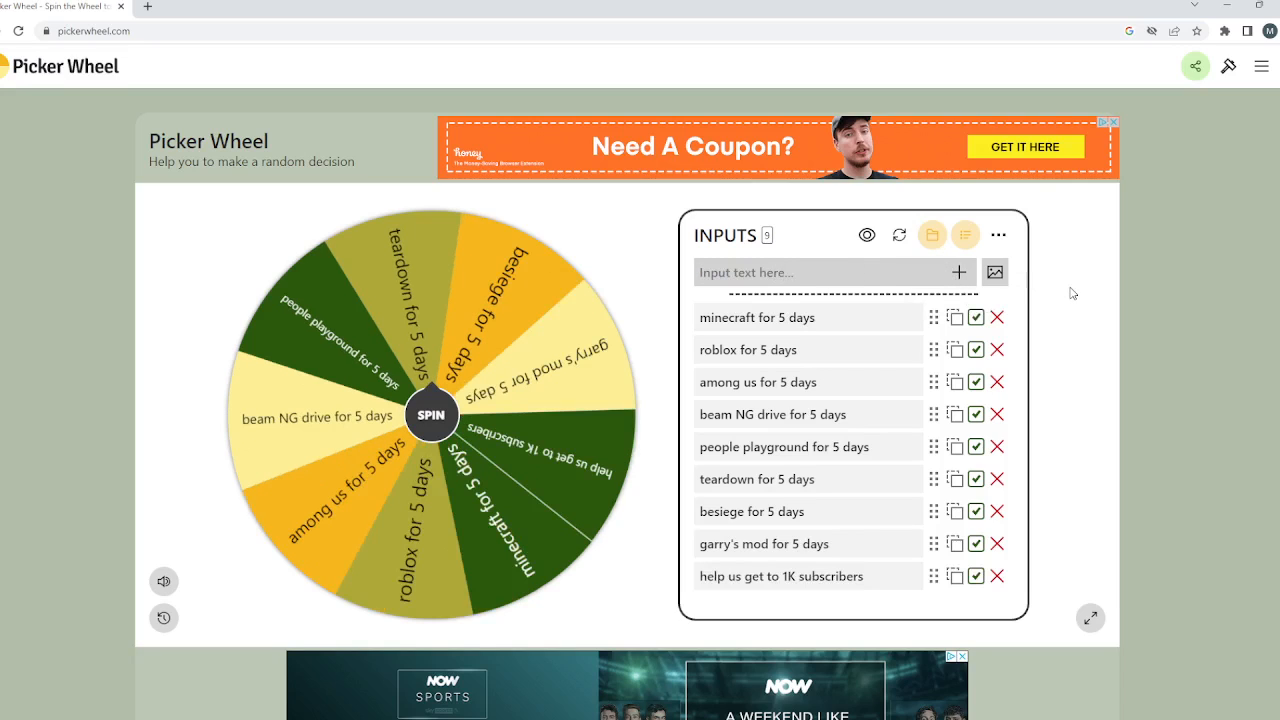
pyautogui.moveTo(1020, 308)
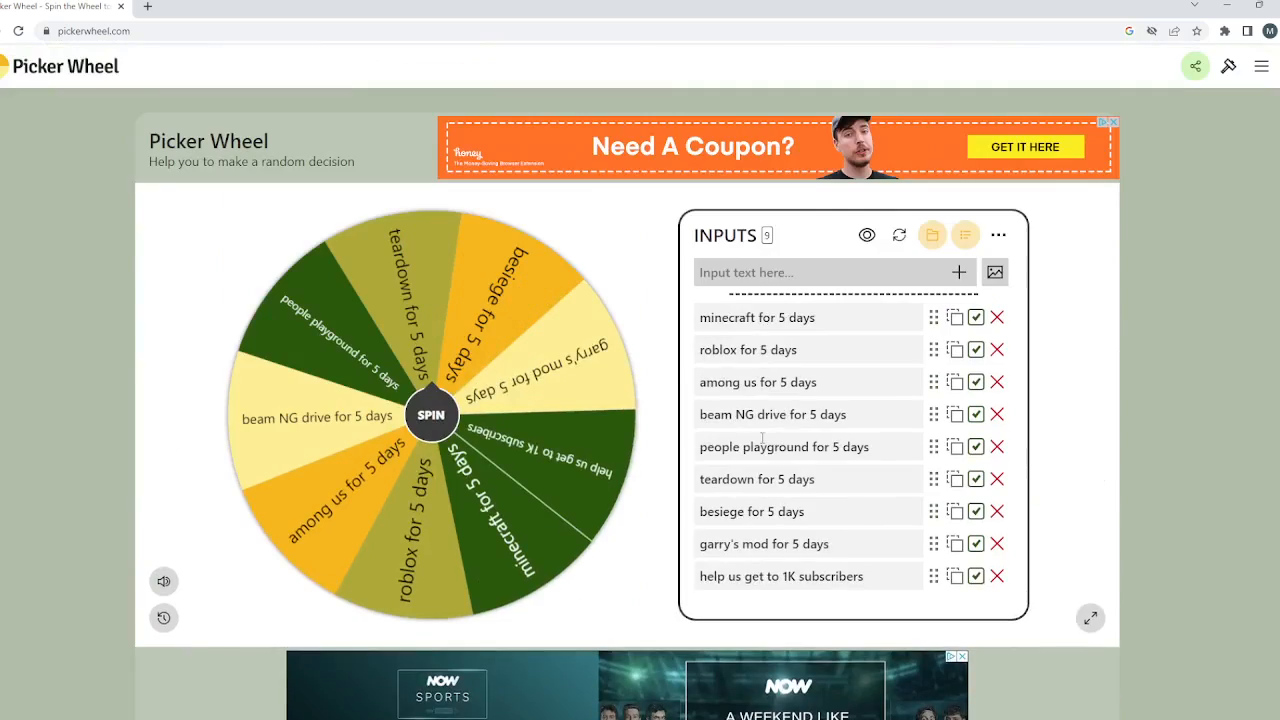
# Spin the nine-entry wheel until it lands on 'among us for 5 days'.
pyautogui.scroll(-3)
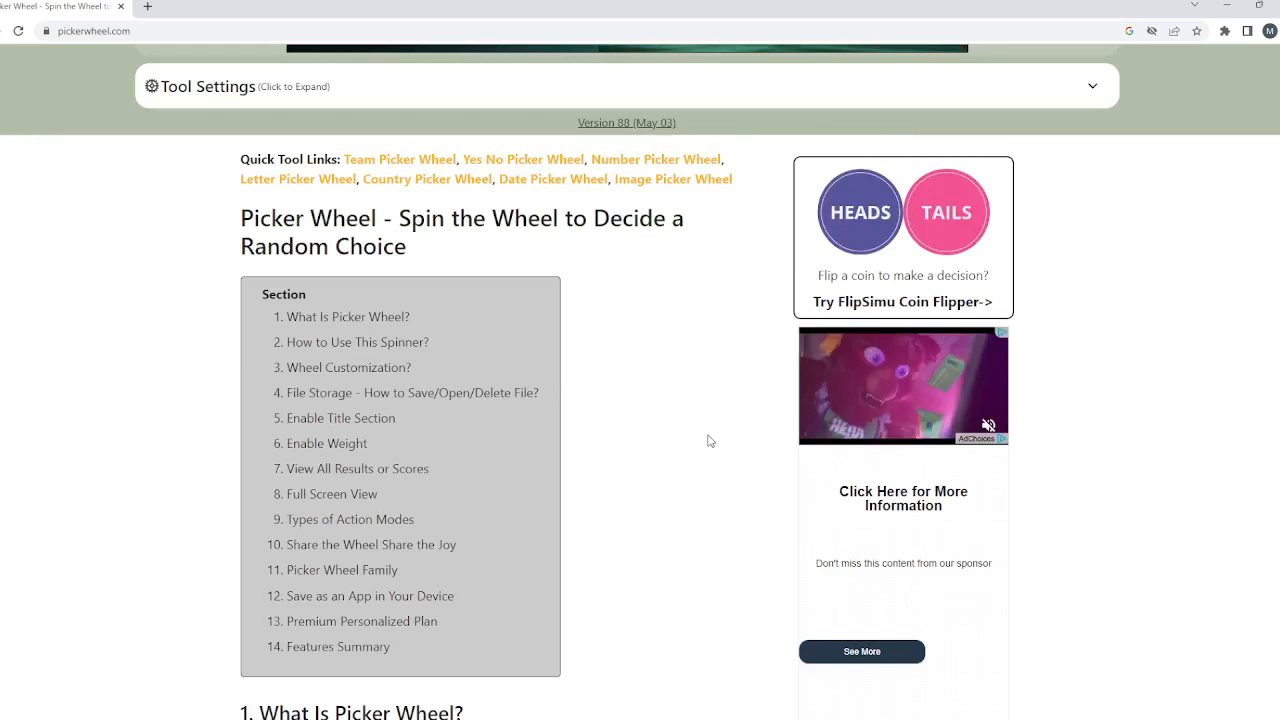
pyautogui.scroll(3)
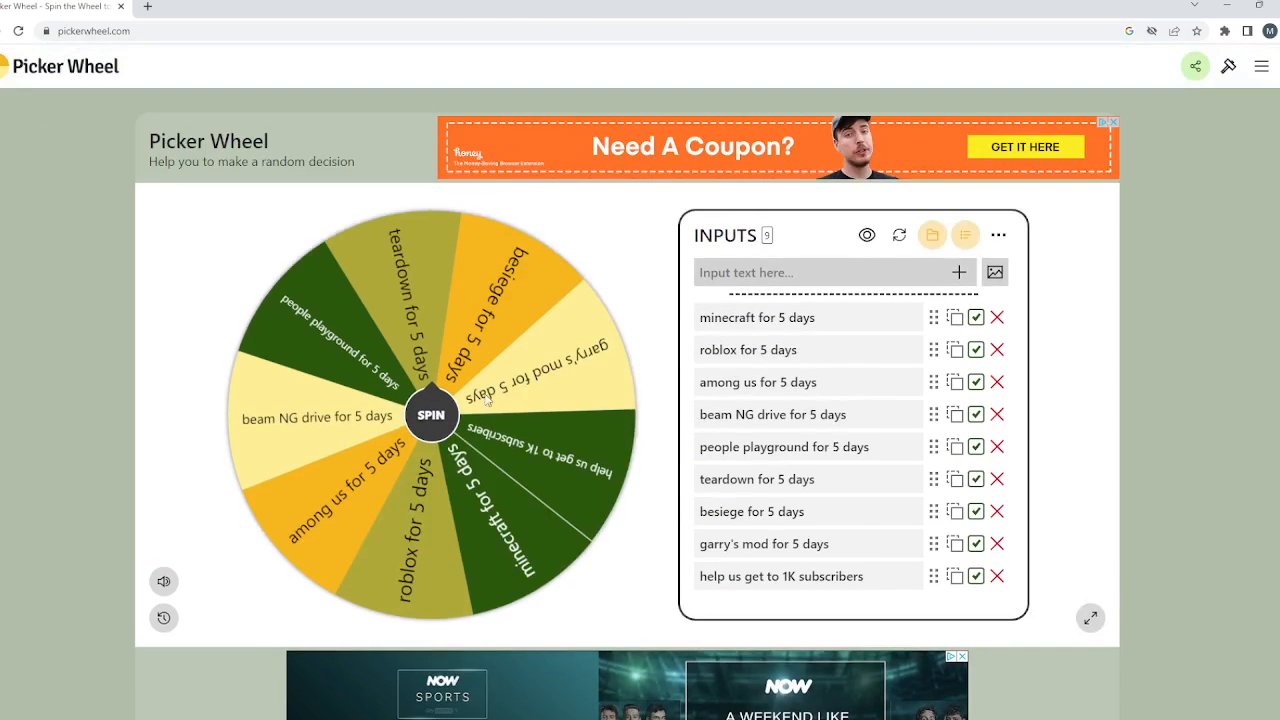
pyautogui.click(432, 414)
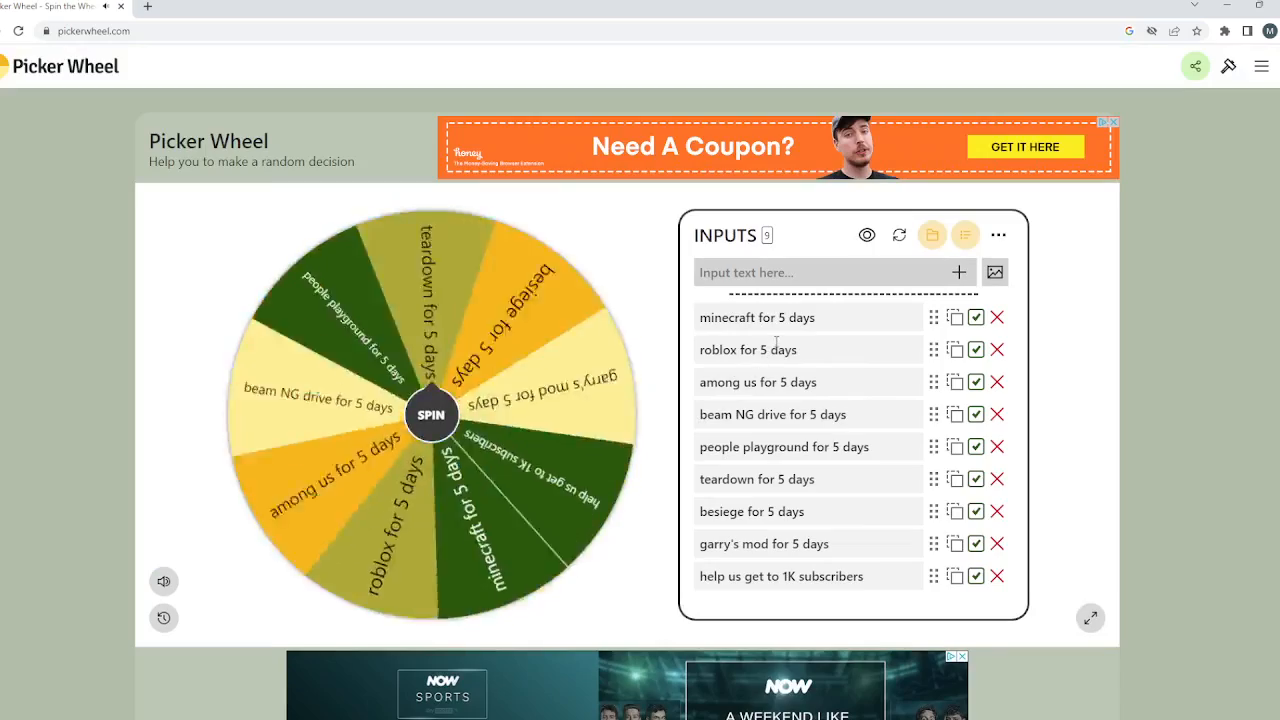
pyautogui.click(432, 414)
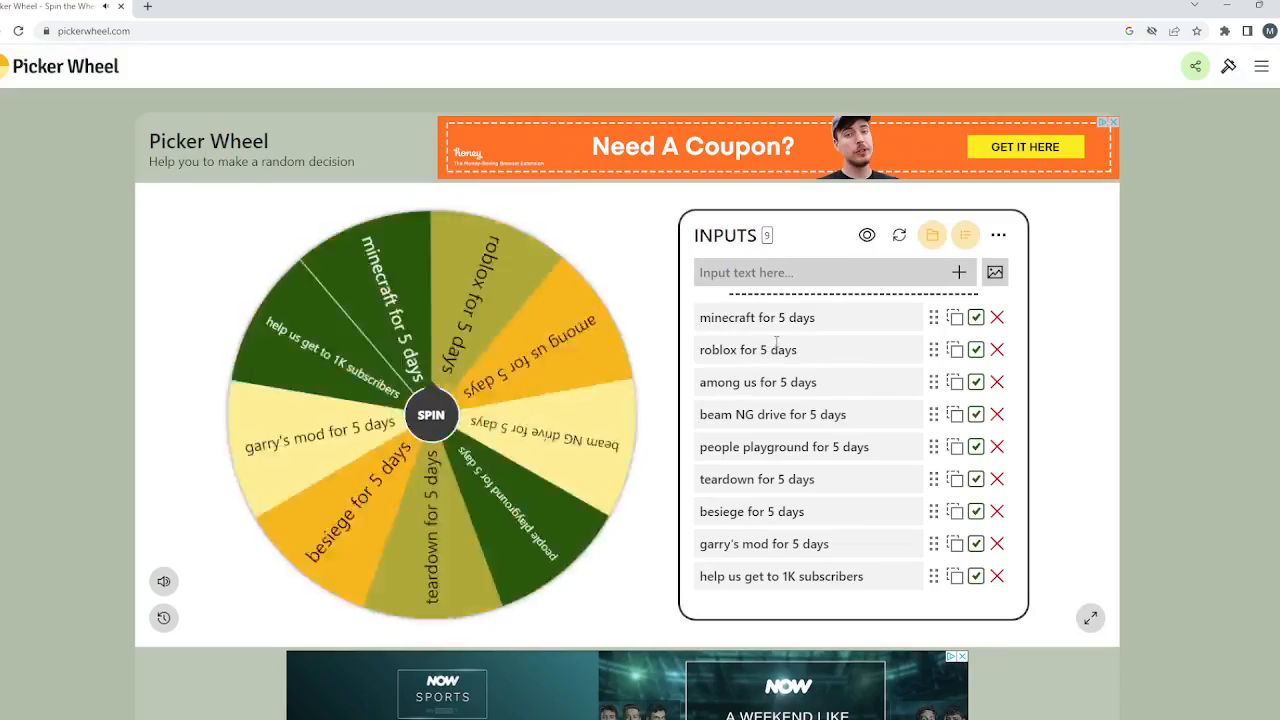
pyautogui.click(432, 414)
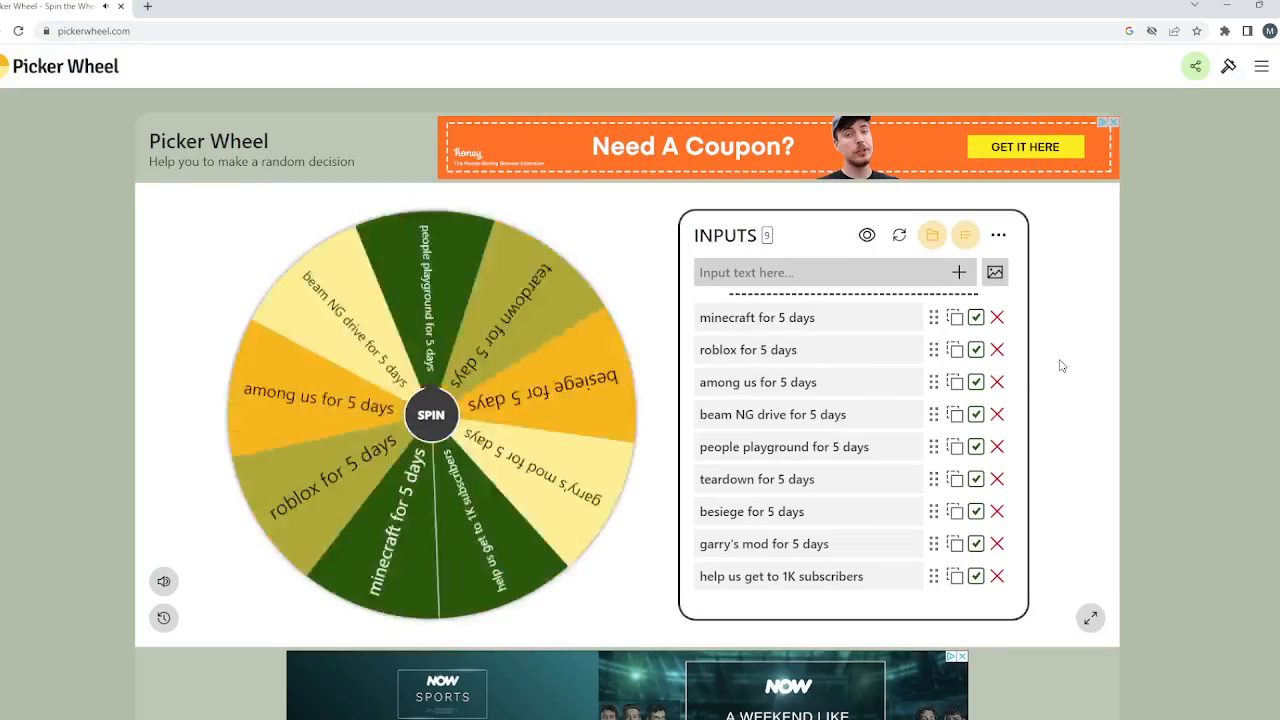
pyautogui.click(432, 414)
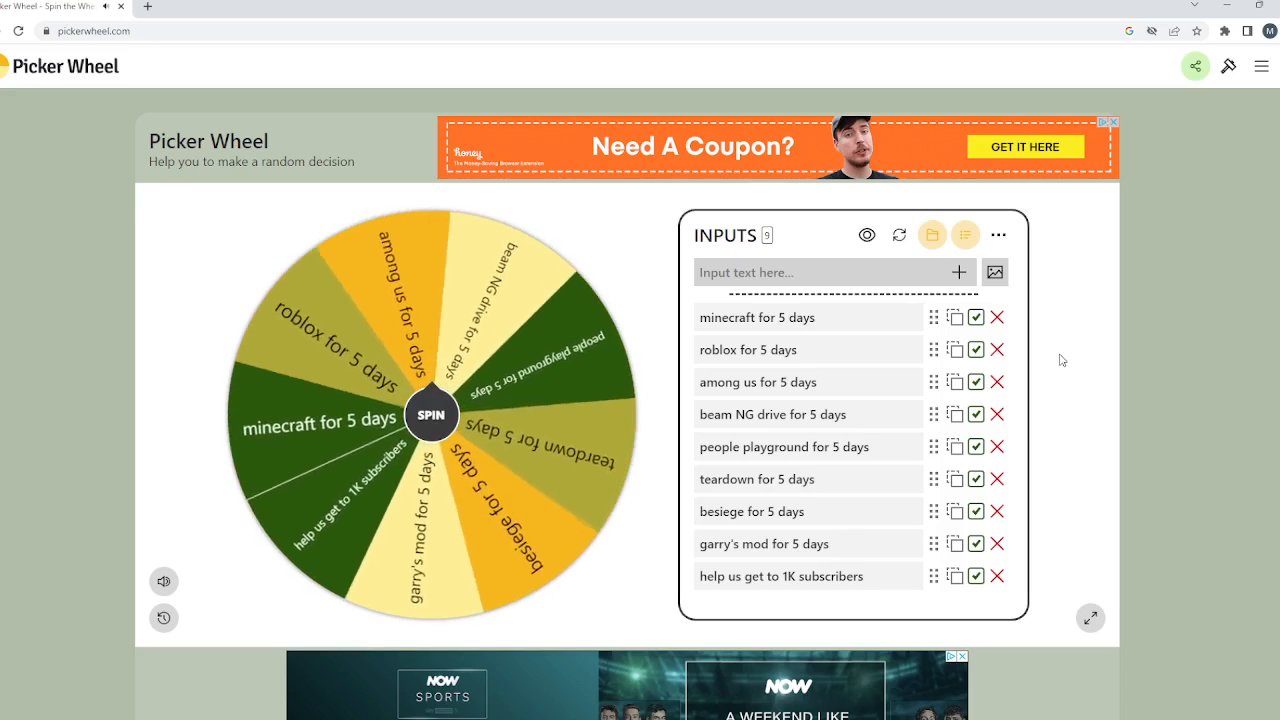
pyautogui.click(432, 414)
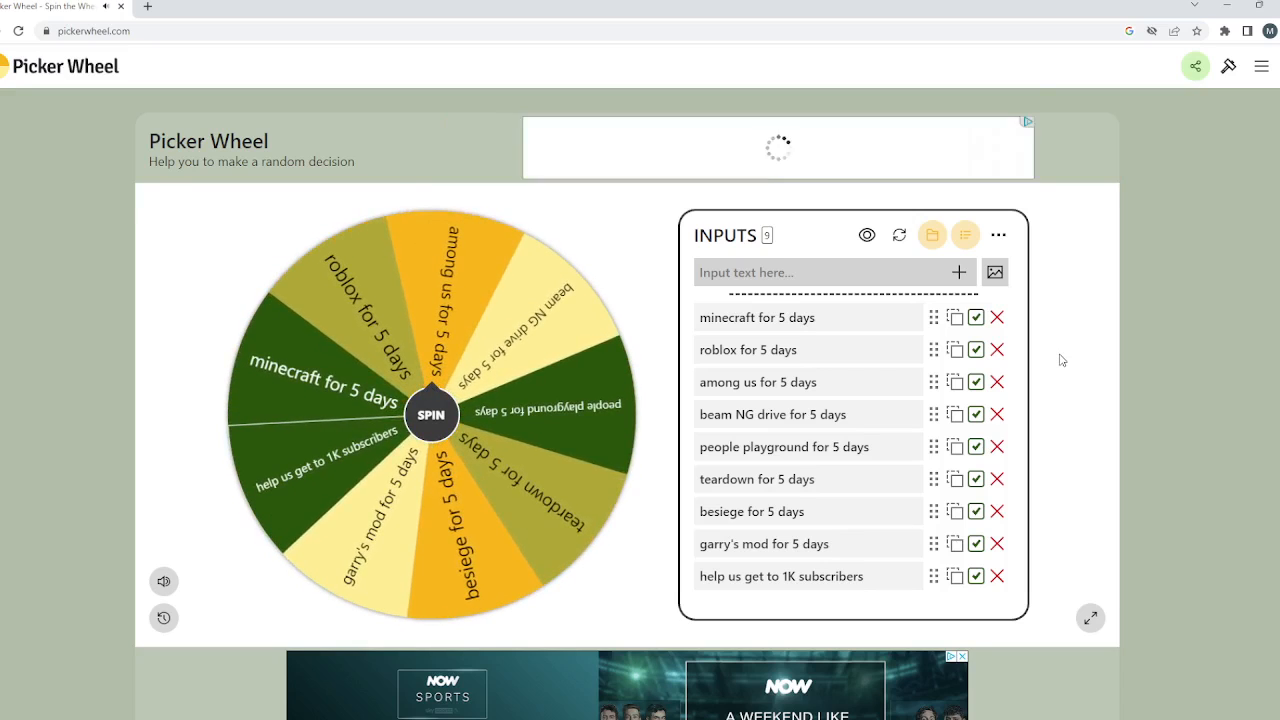
pyautogui.click(432, 414)
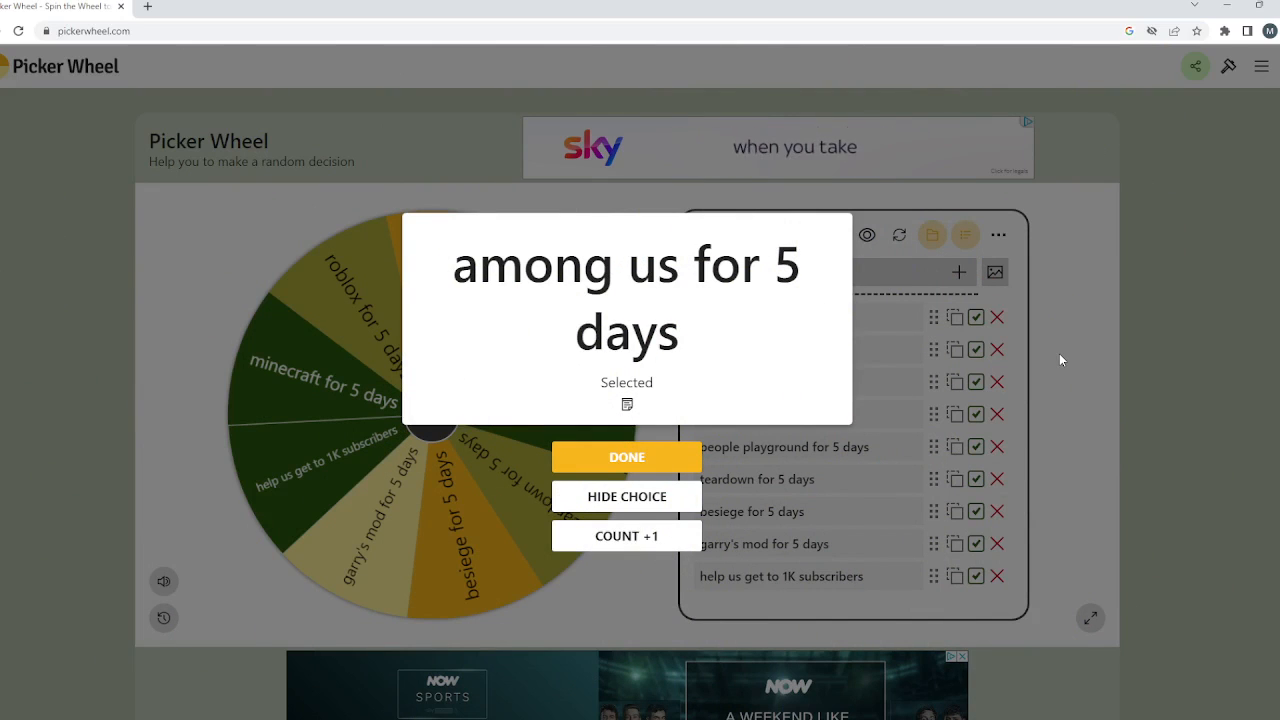
pyautogui.moveTo(1046, 356)
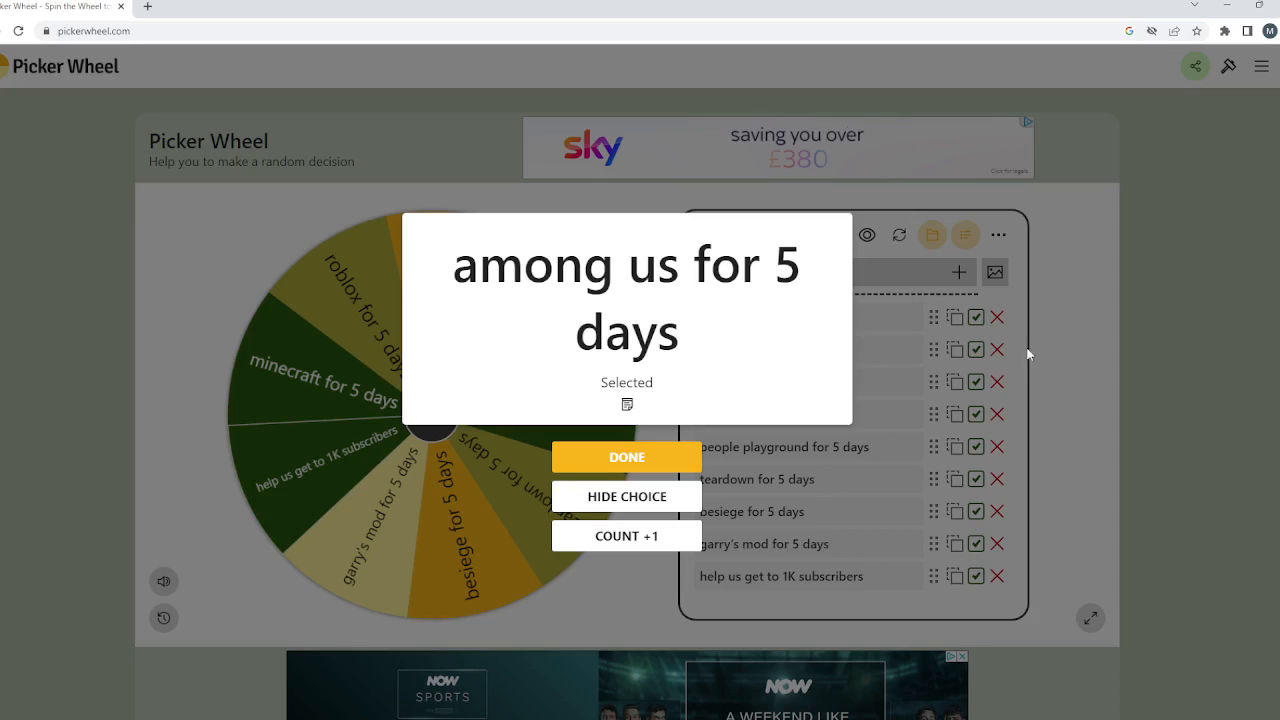
pyautogui.moveTo(790, 418)
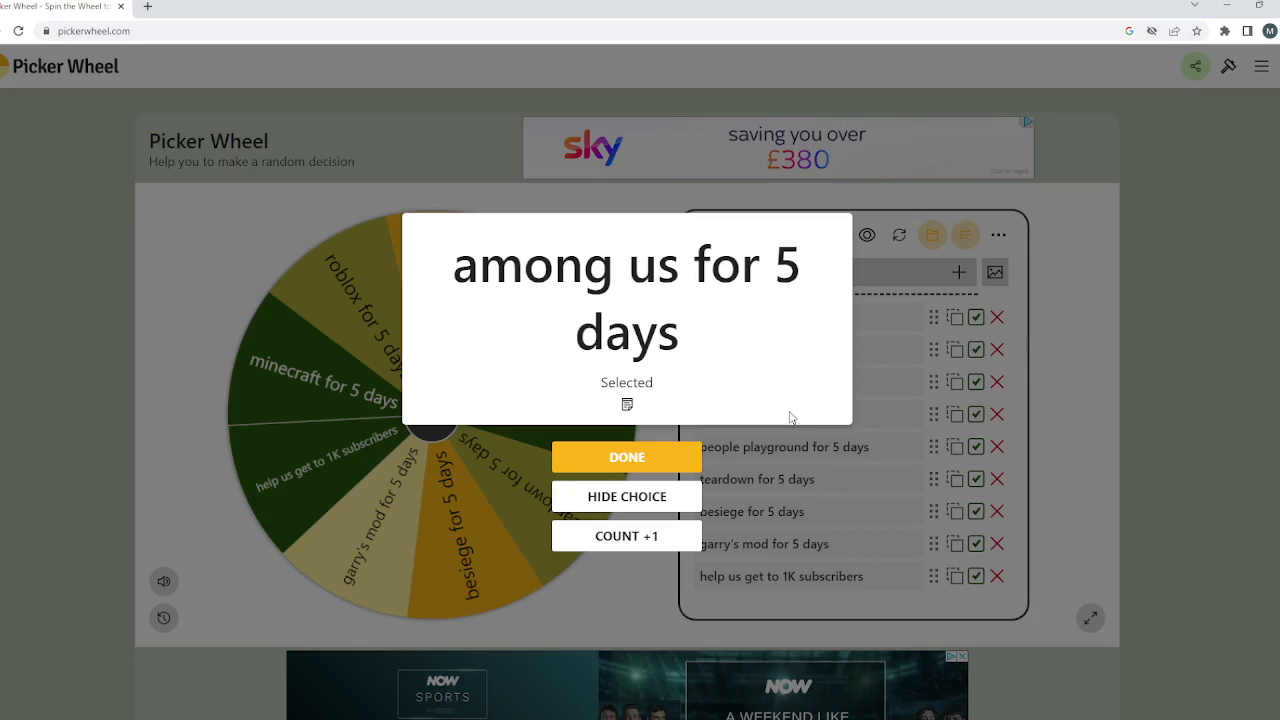
# Dismiss the among us result and spin again, leaving the 1K subscribers entry out of the wheel.
pyautogui.click(626, 456)
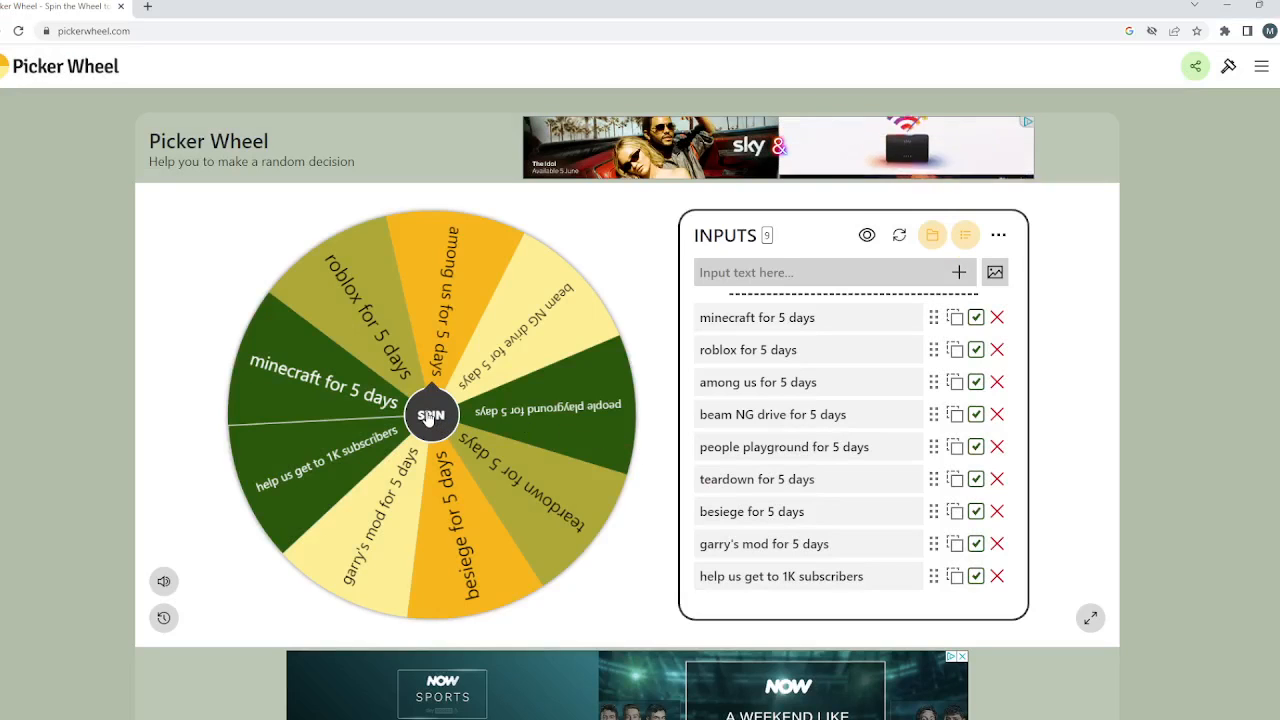
pyautogui.click(432, 414)
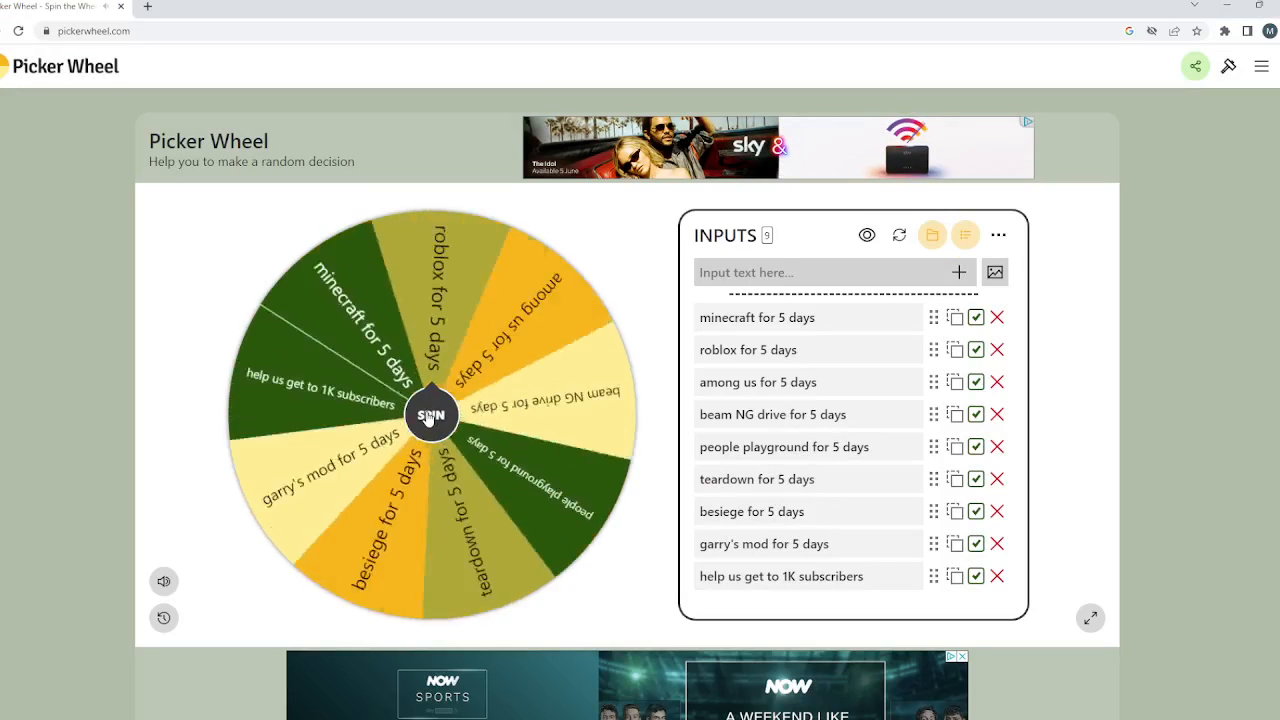
pyautogui.click(432, 414)
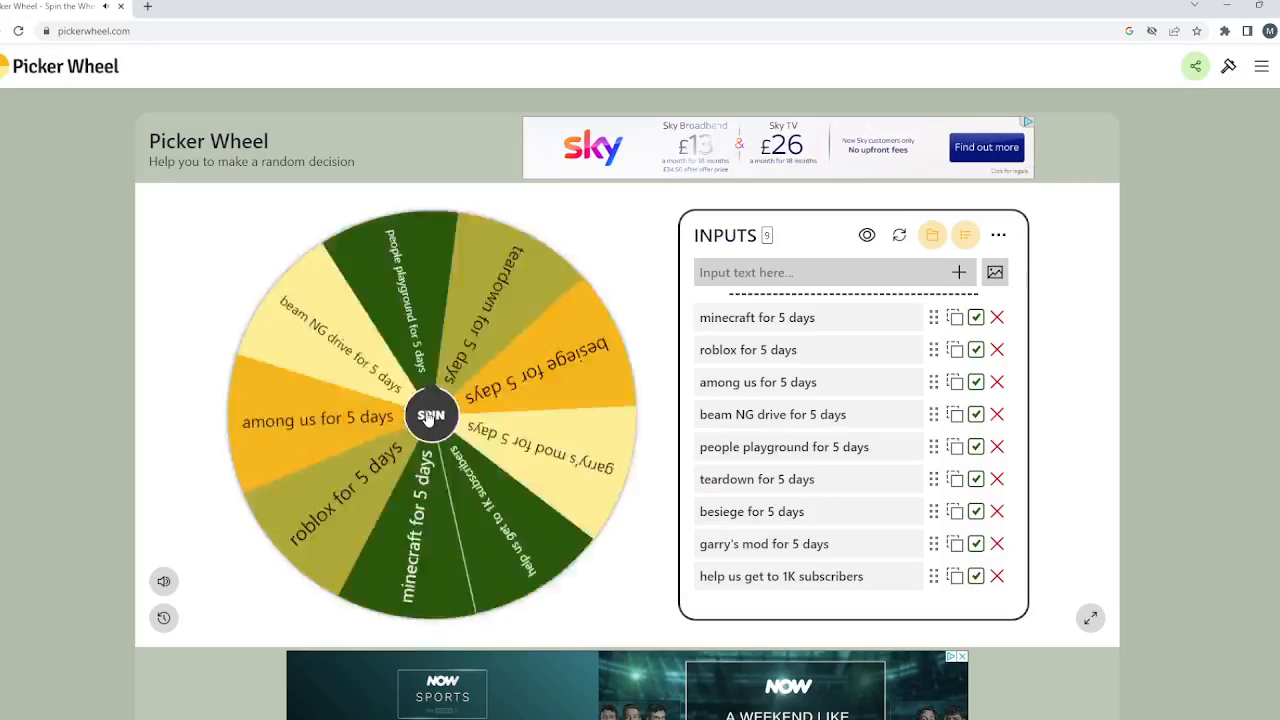
pyautogui.click(432, 414)
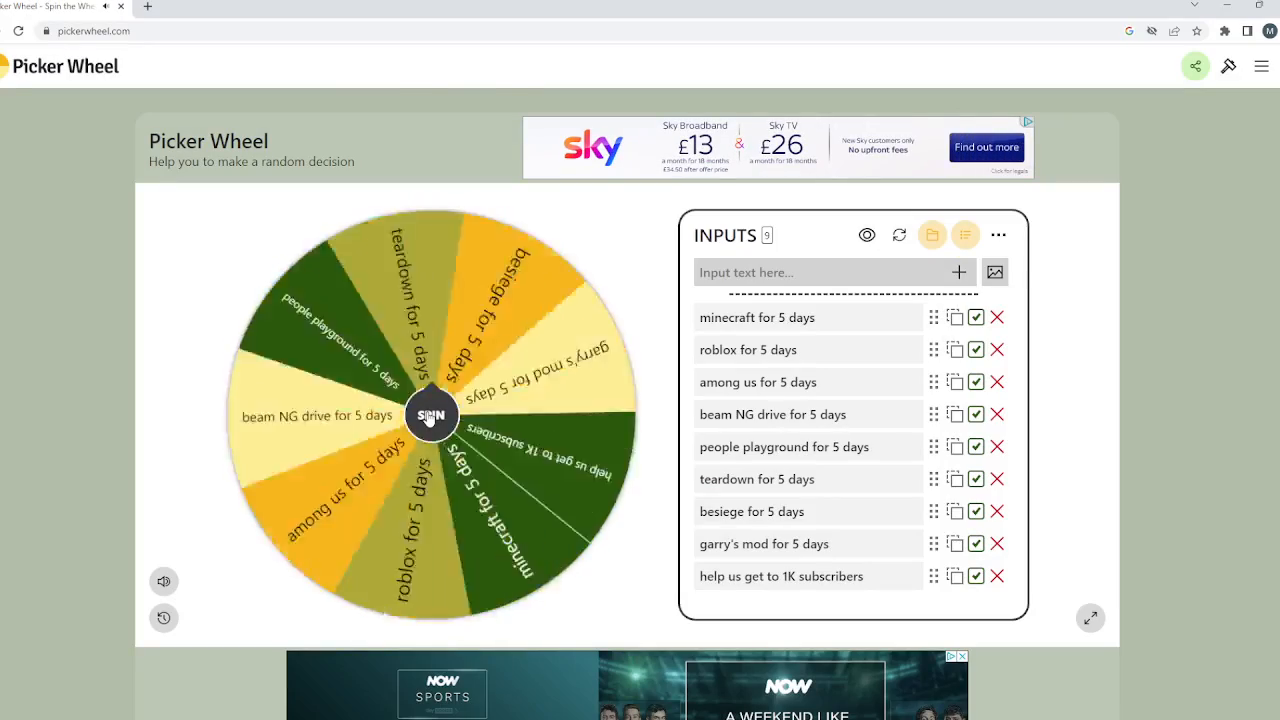
pyautogui.click(432, 414)
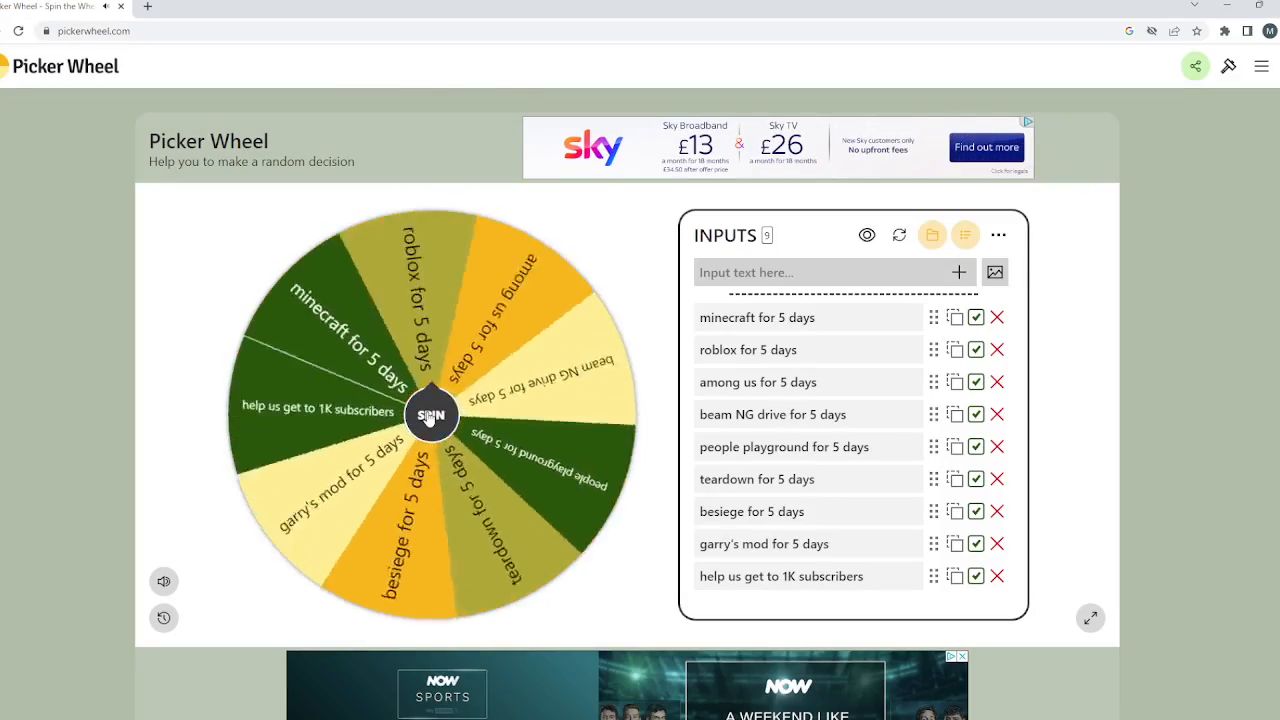
pyautogui.click(430, 414)
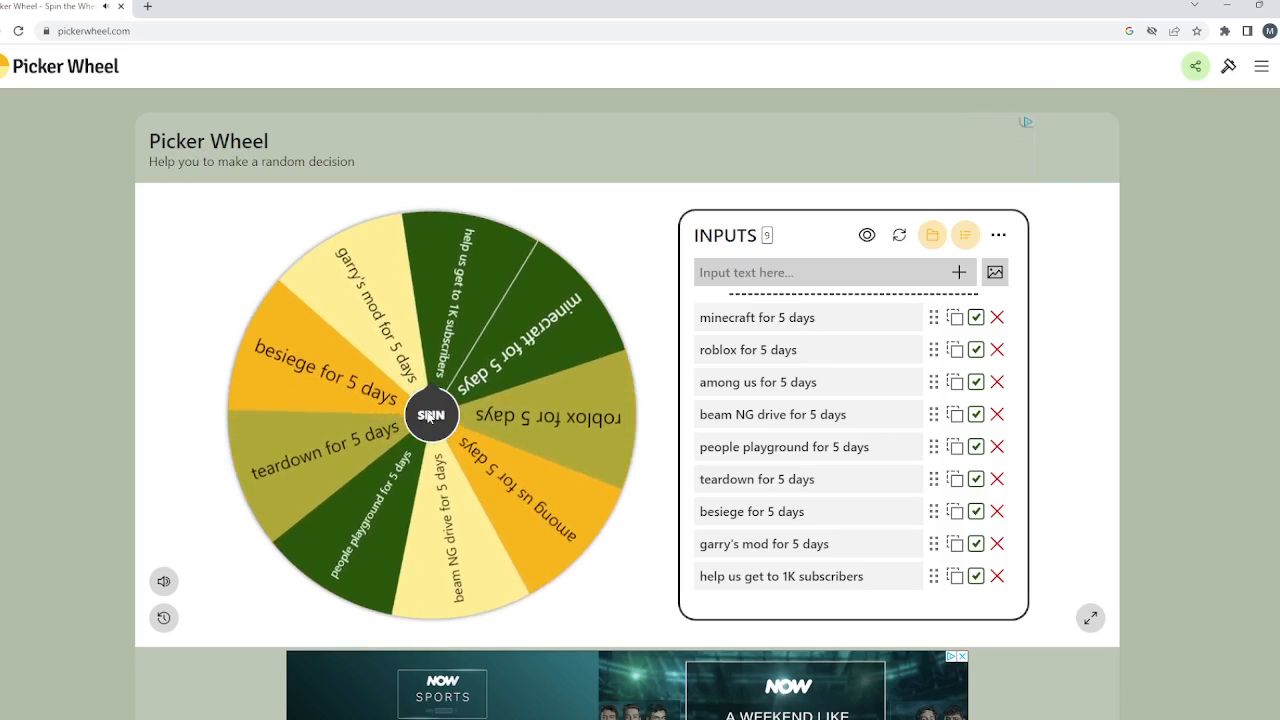
pyautogui.click(430, 414)
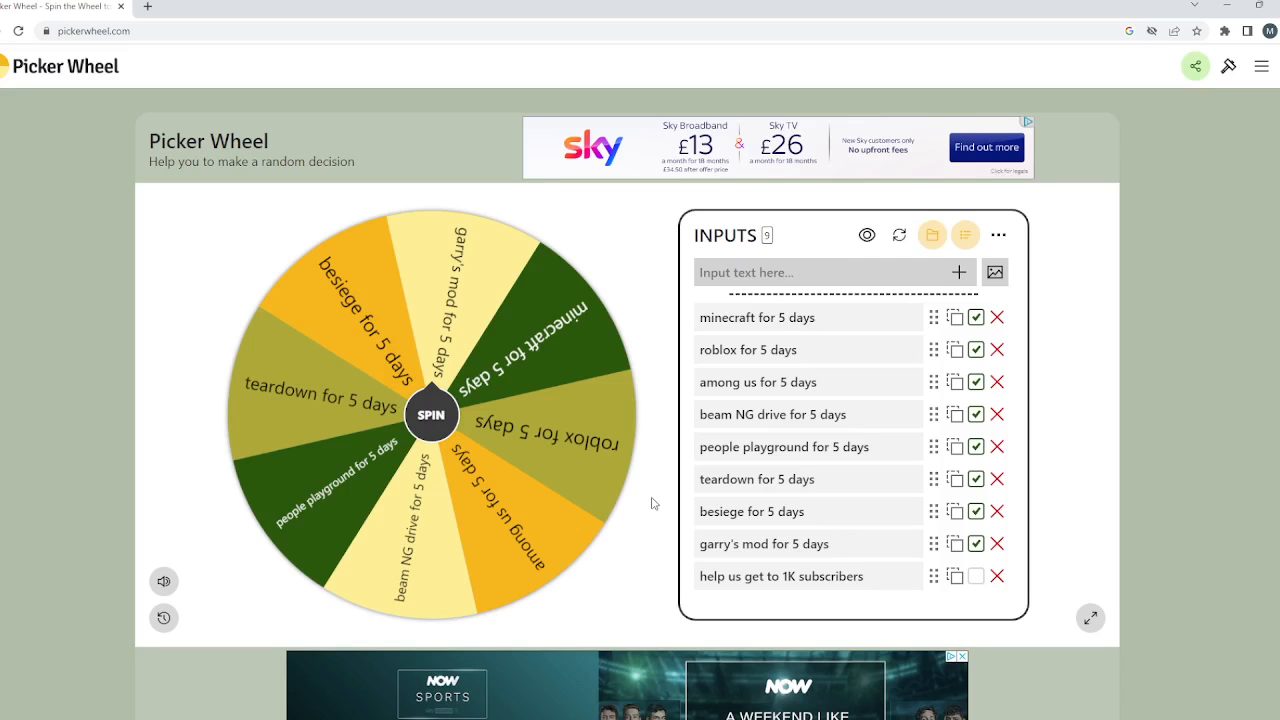
# Spin again, land on 'among us for 5 days' and hide that choice from the wheel.
pyautogui.click(432, 414)
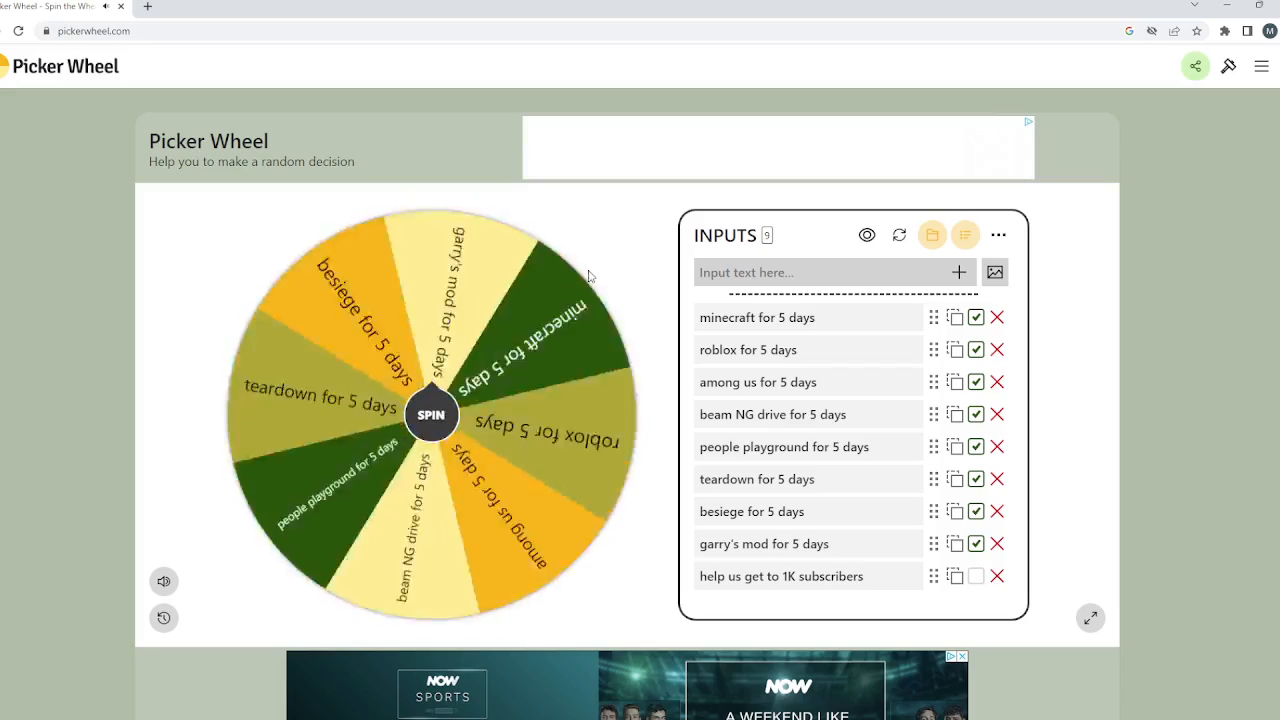
pyautogui.click(432, 414)
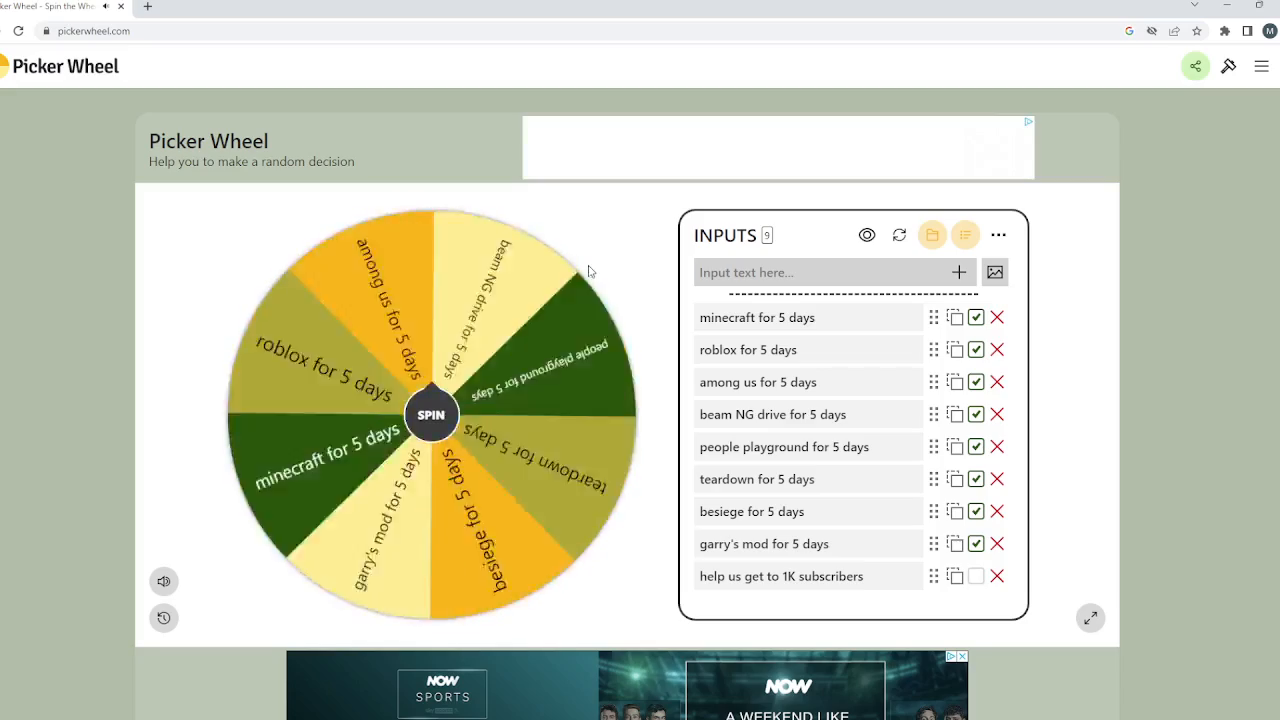
pyautogui.click(432, 414)
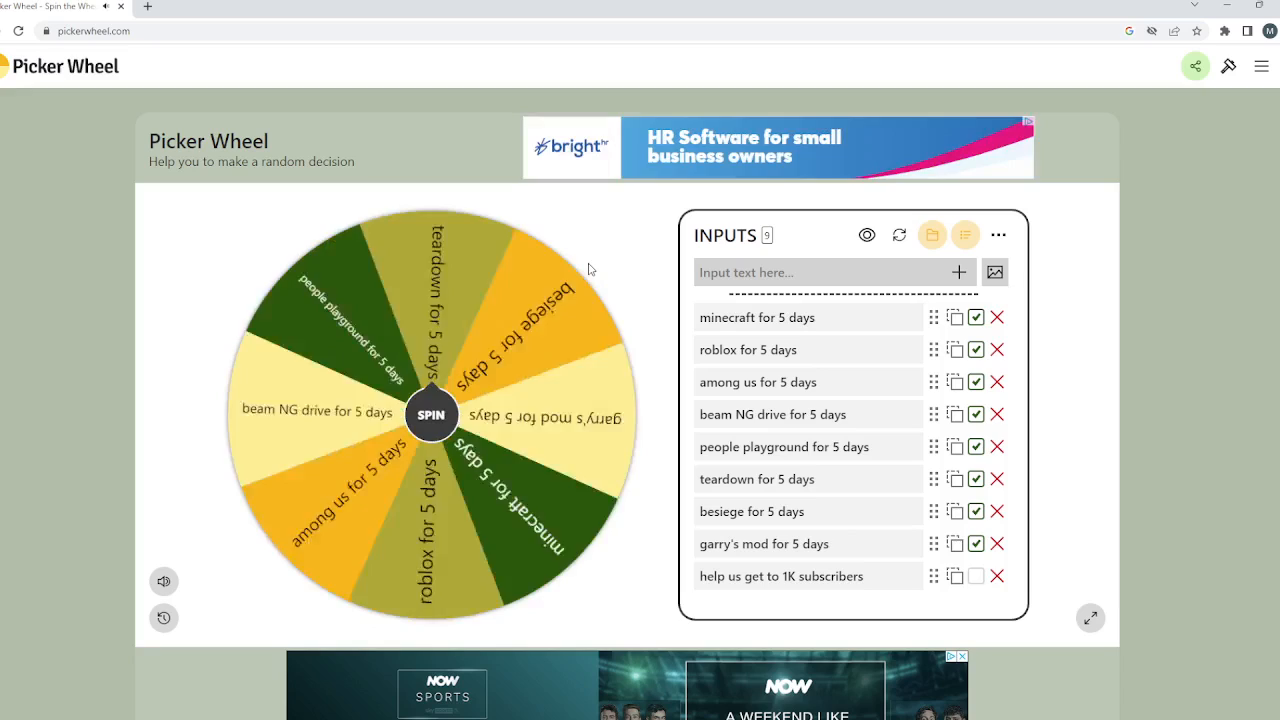
pyautogui.click(432, 414)
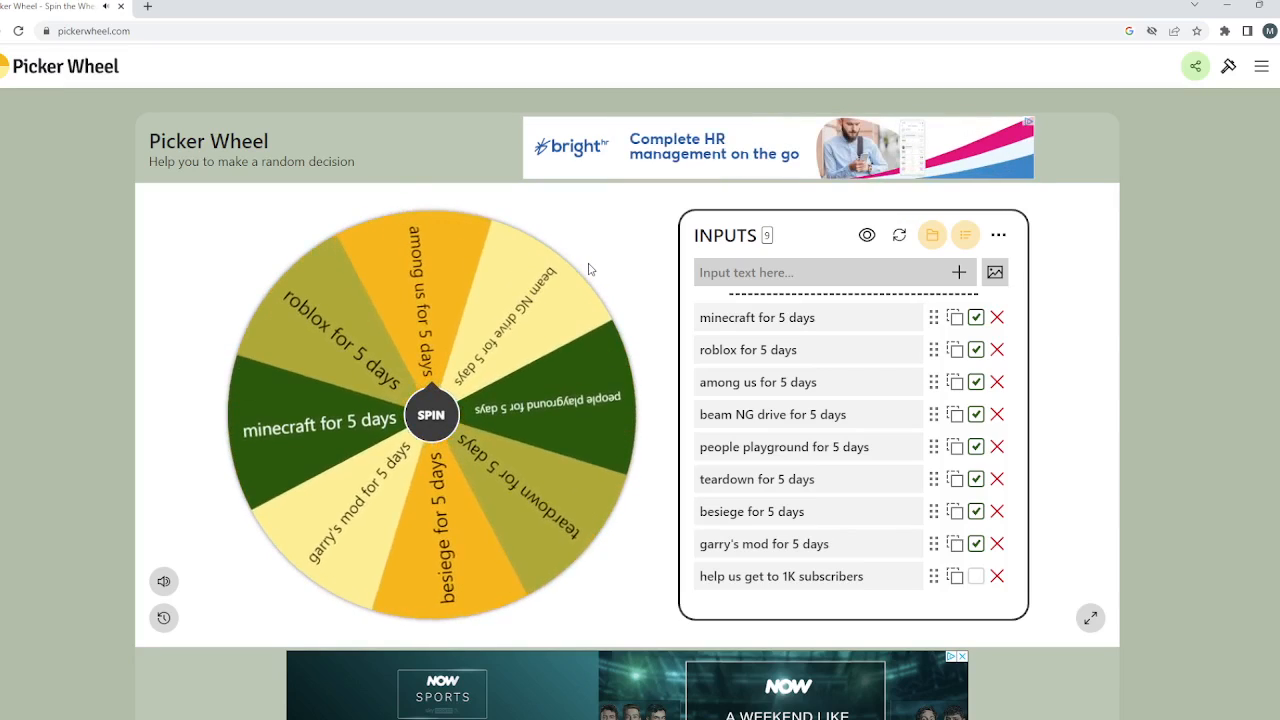
pyautogui.click(432, 414)
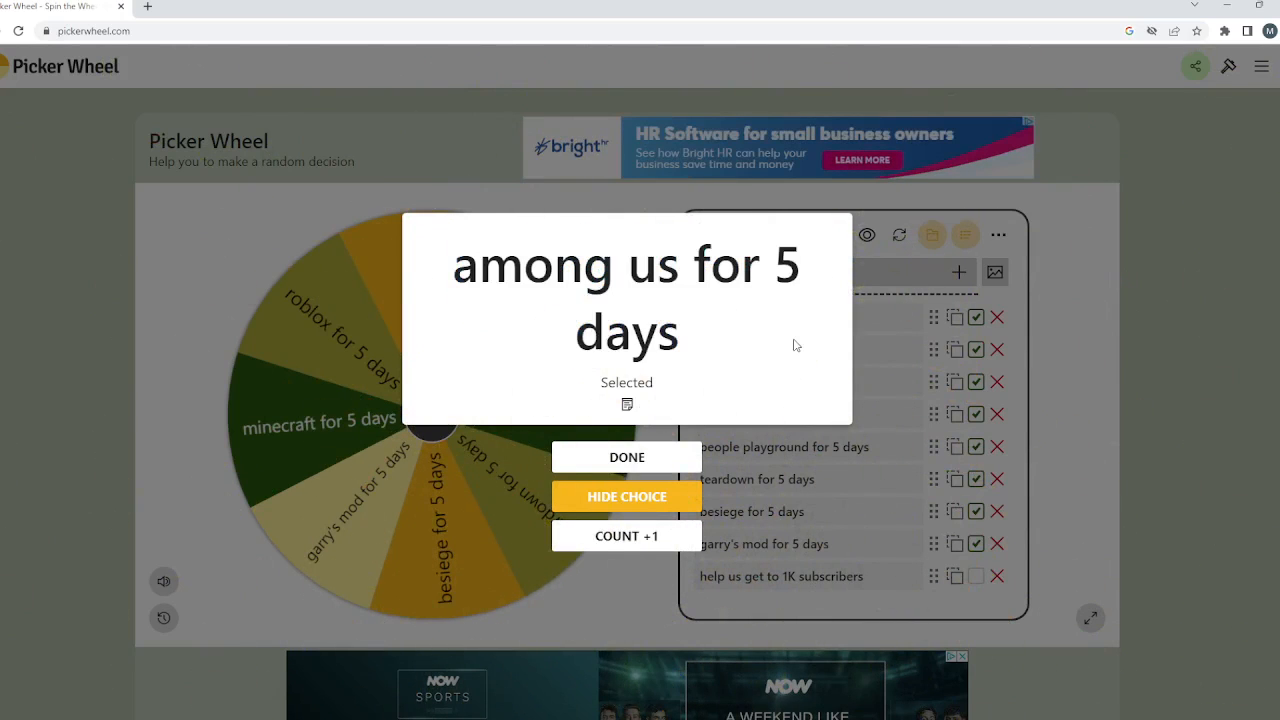
pyautogui.moveTo(648, 504)
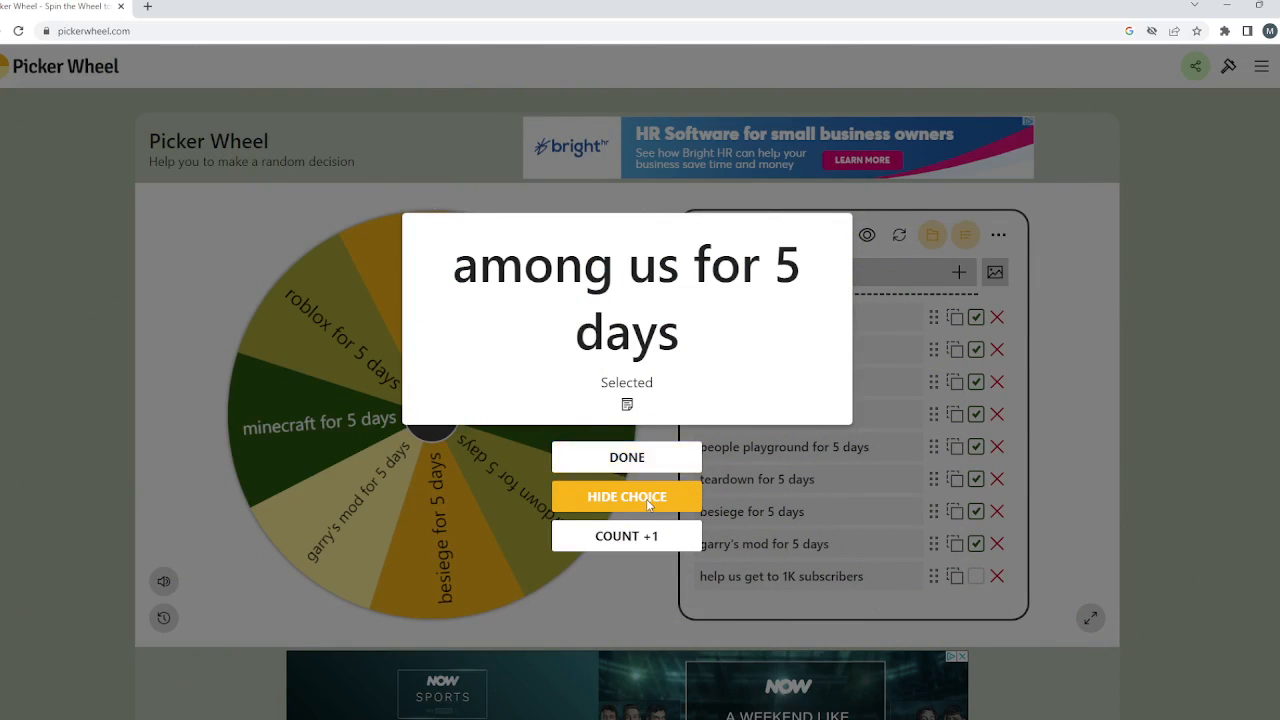
pyautogui.moveTo(648, 504)
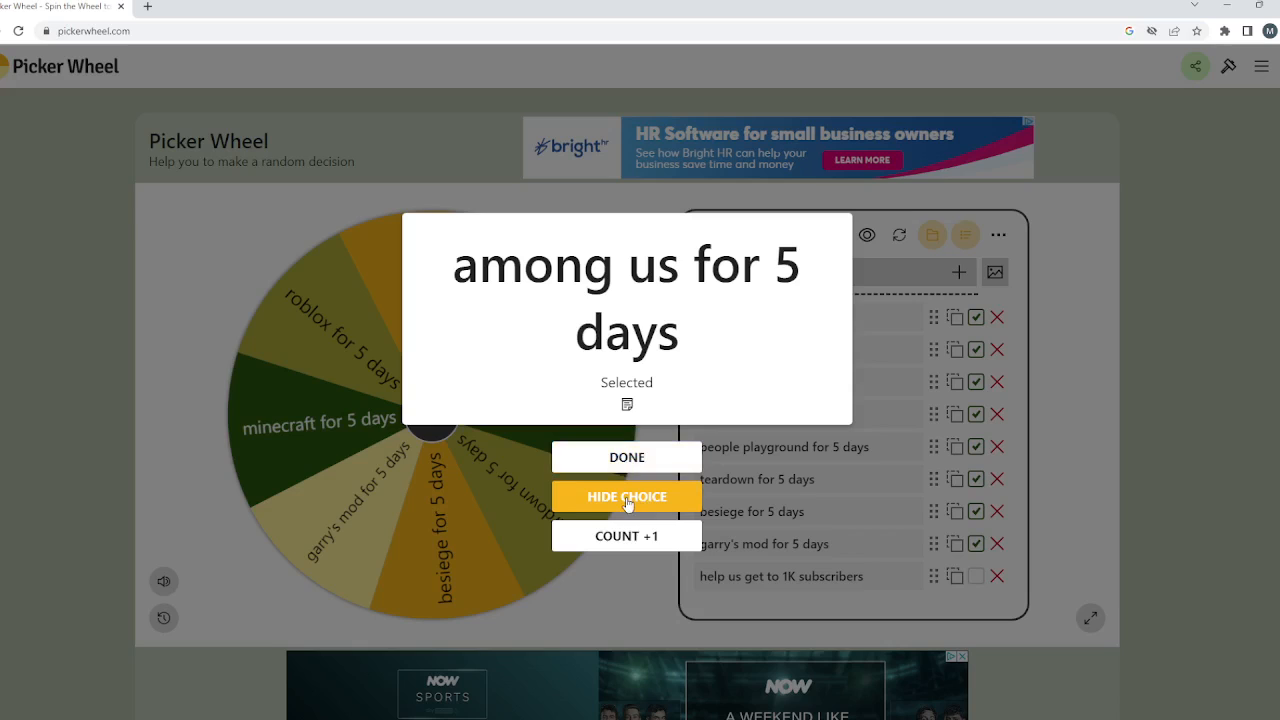
pyautogui.click(626, 496)
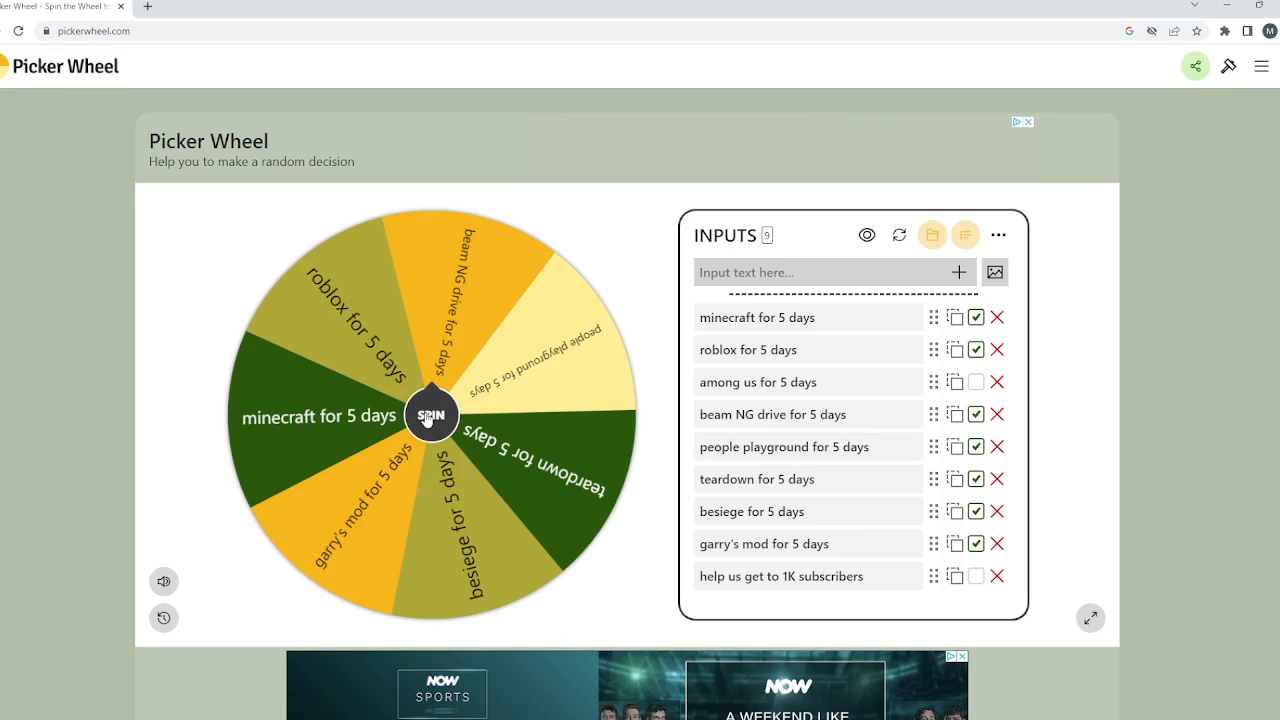
# Spin the seven-slice wheel to 'beam NG drive for 5 days' and dismiss the result.
pyautogui.click(432, 414)
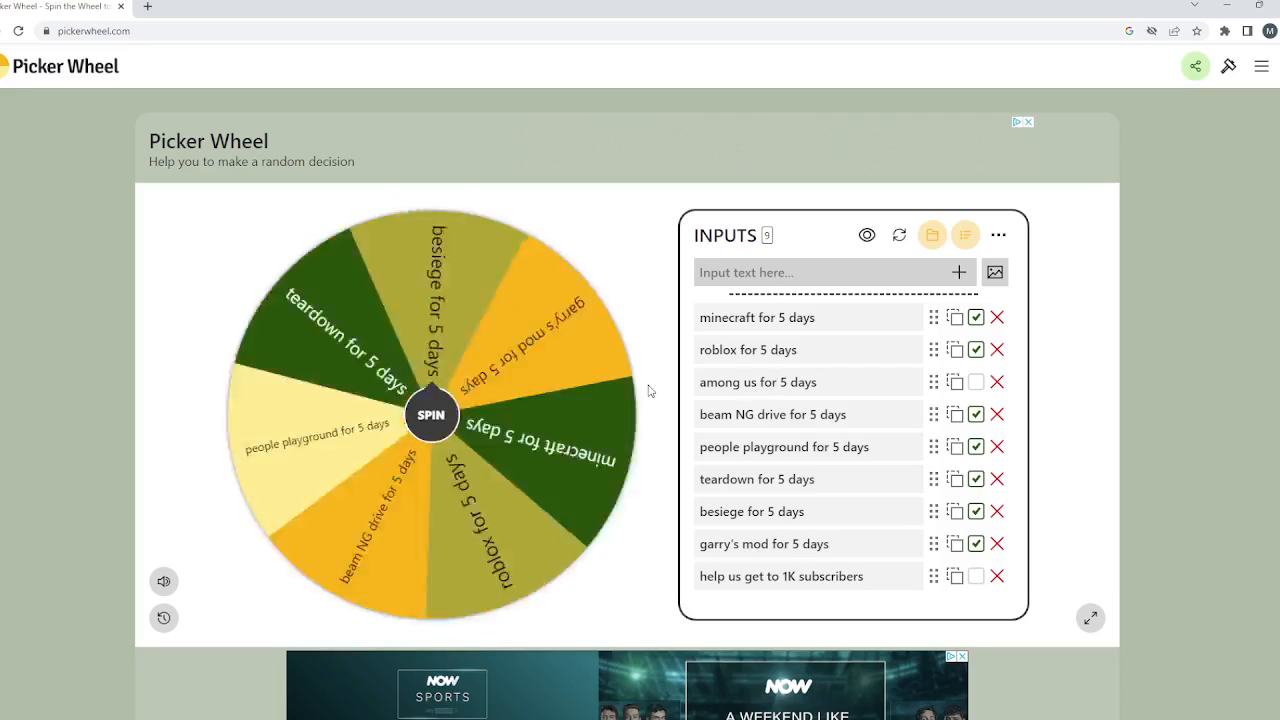
pyautogui.click(432, 414)
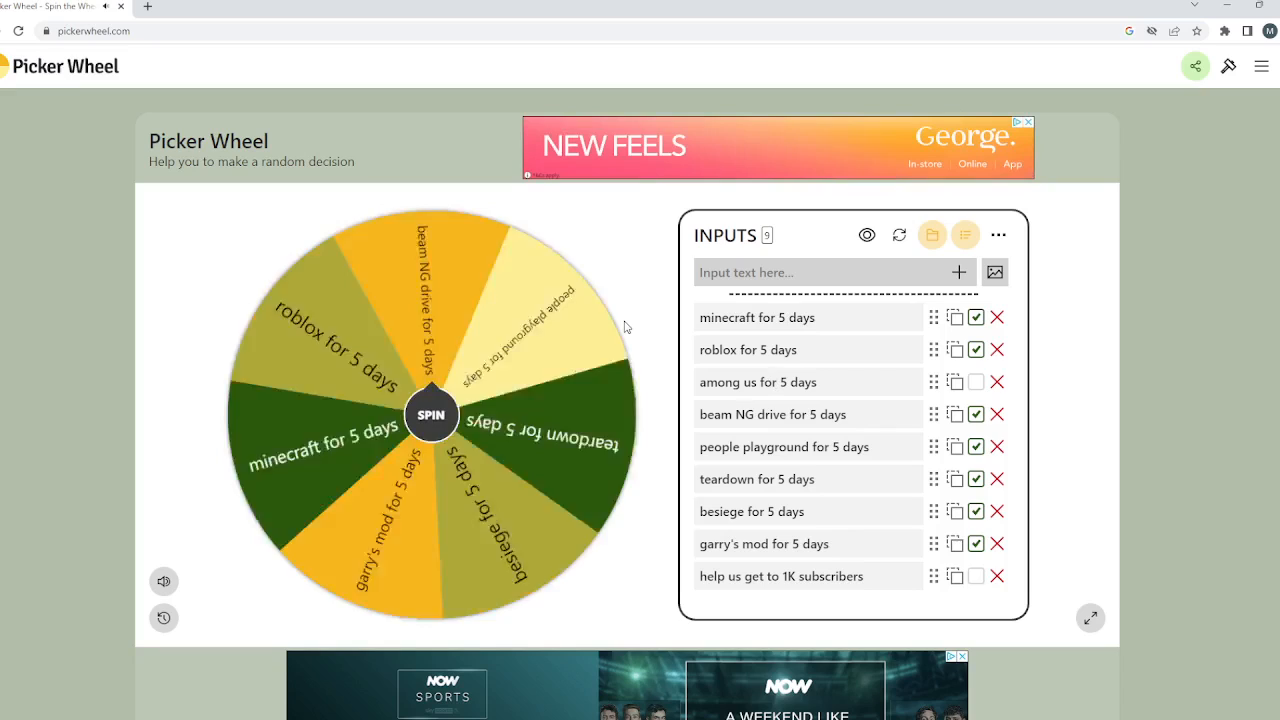
pyautogui.click(432, 414)
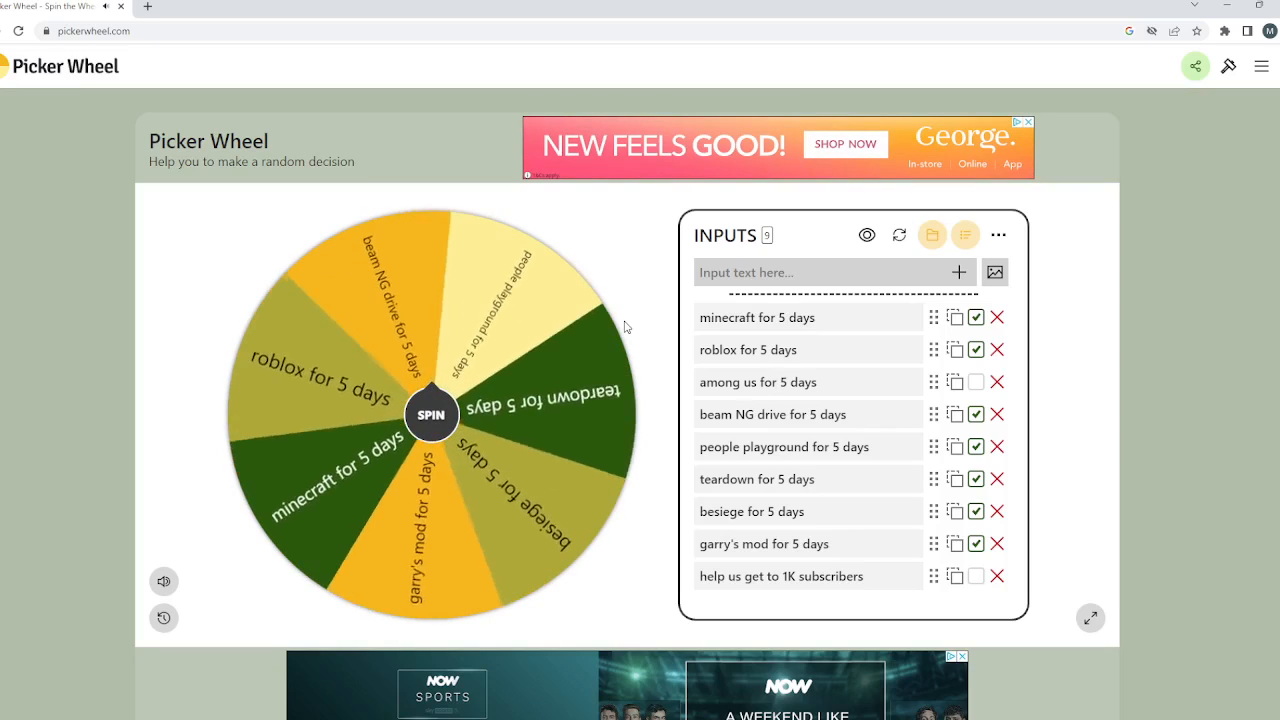
pyautogui.click(432, 412)
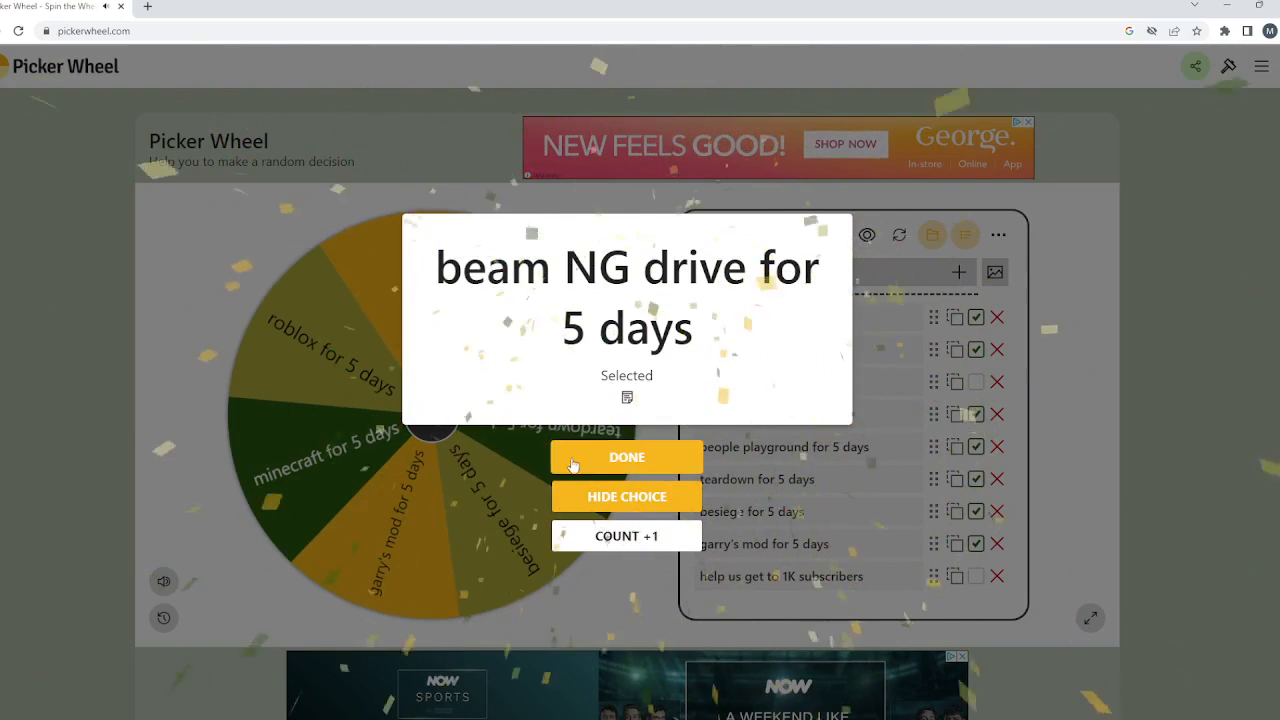
pyautogui.click(626, 456)
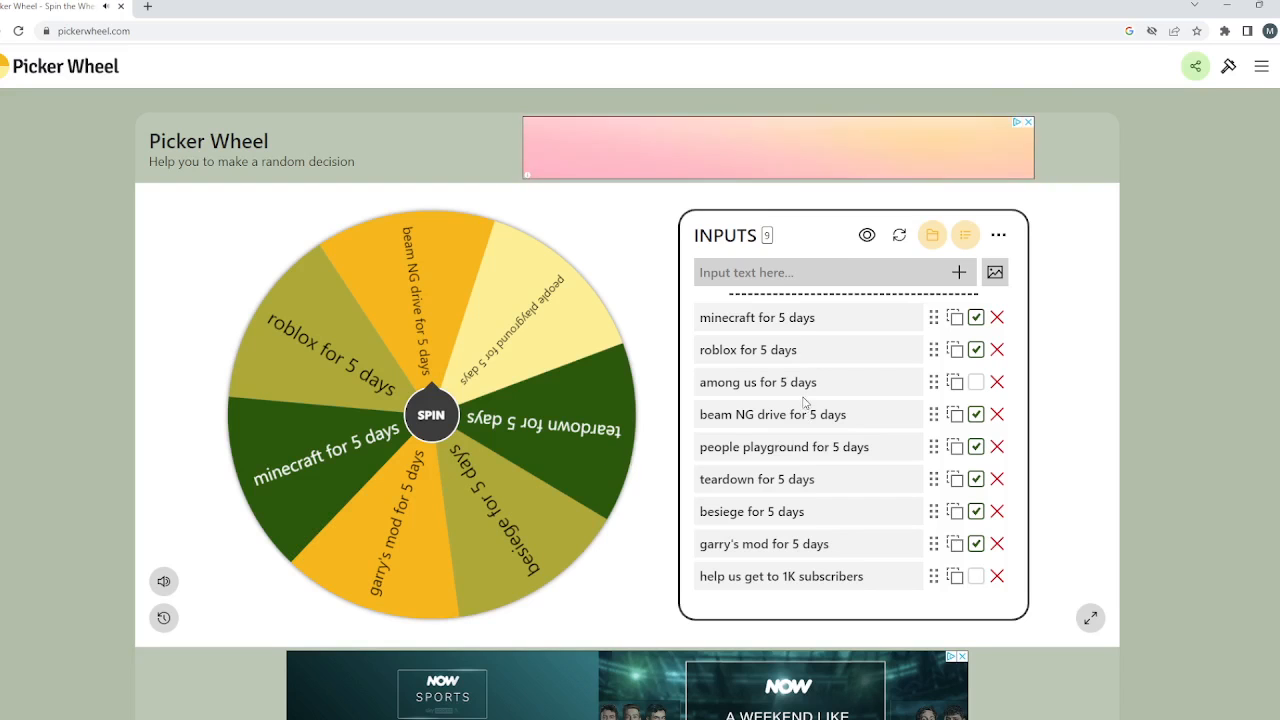